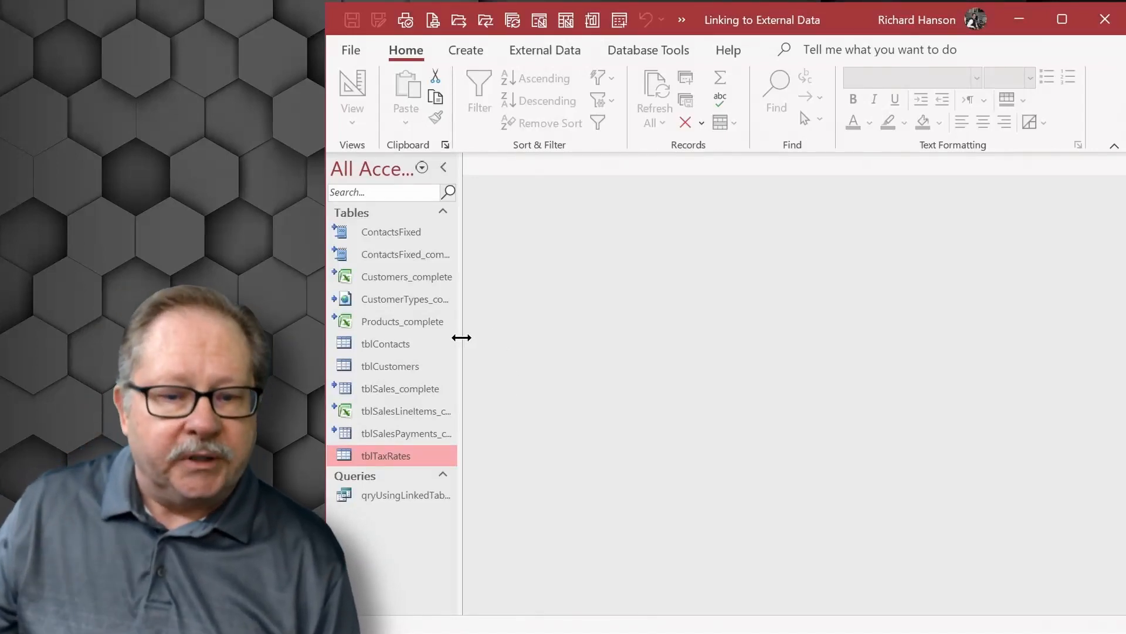
# Step: Widen the Navigation Pane so the full linked and local table names are readable
pyautogui.moveTo(463, 338); pyautogui.dragTo(546, 338)
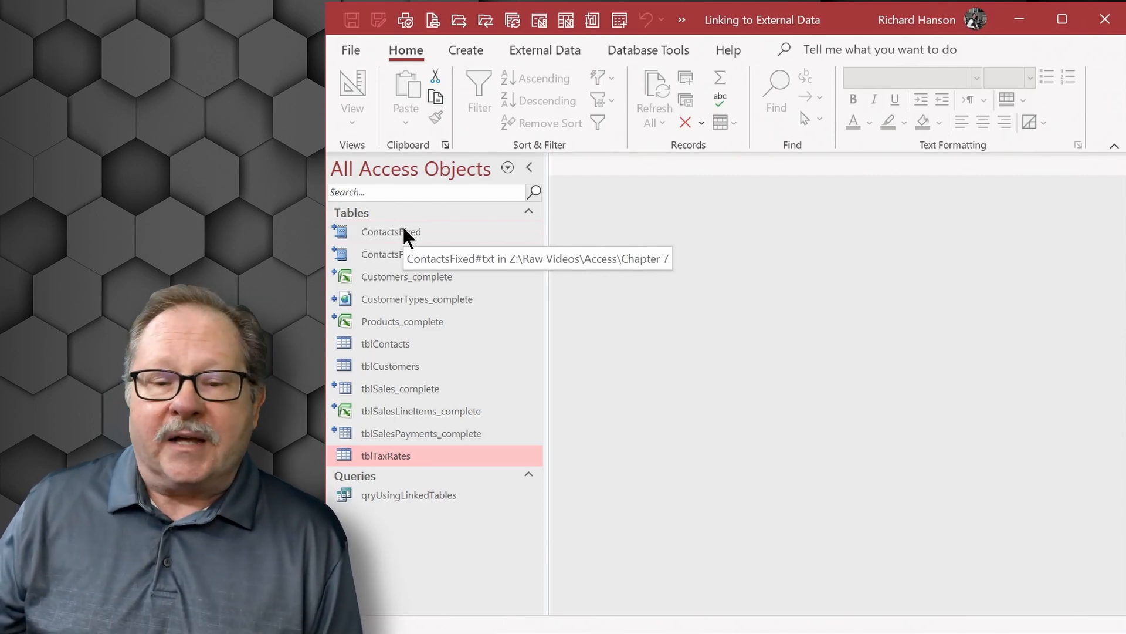
pyautogui.moveTo(401, 232)
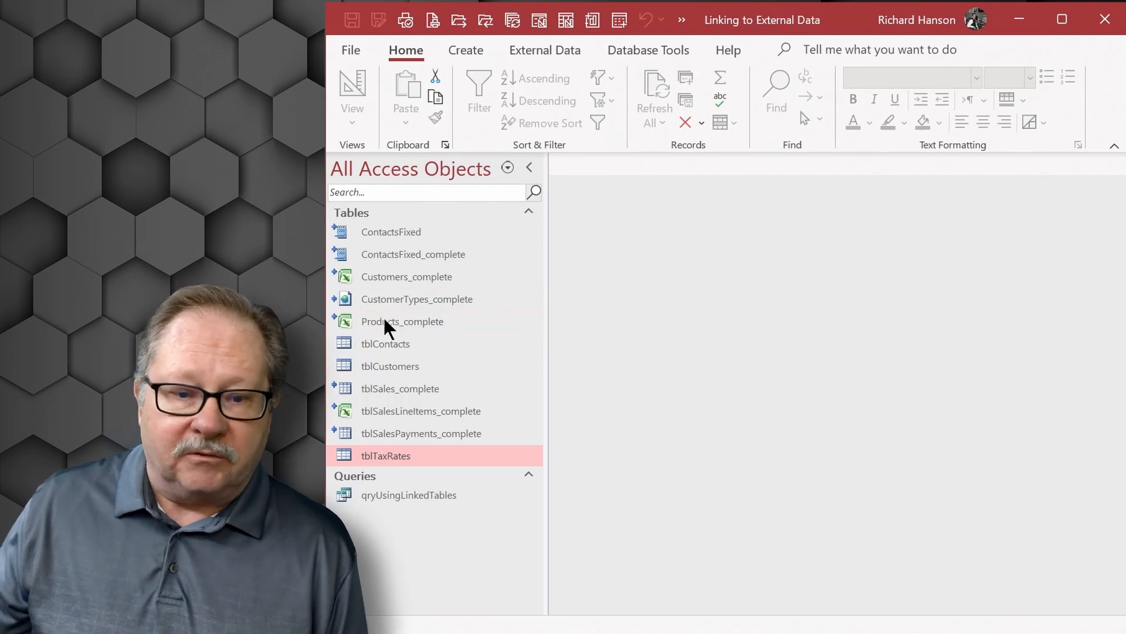
pyautogui.moveTo(393, 305)
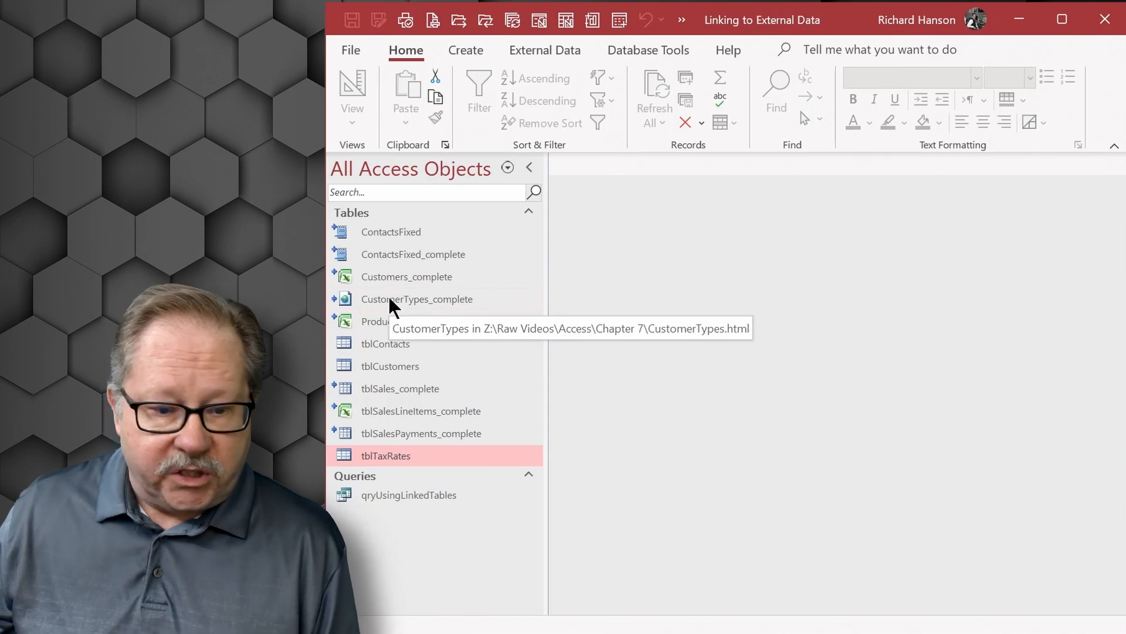
pyautogui.moveTo(379, 399)
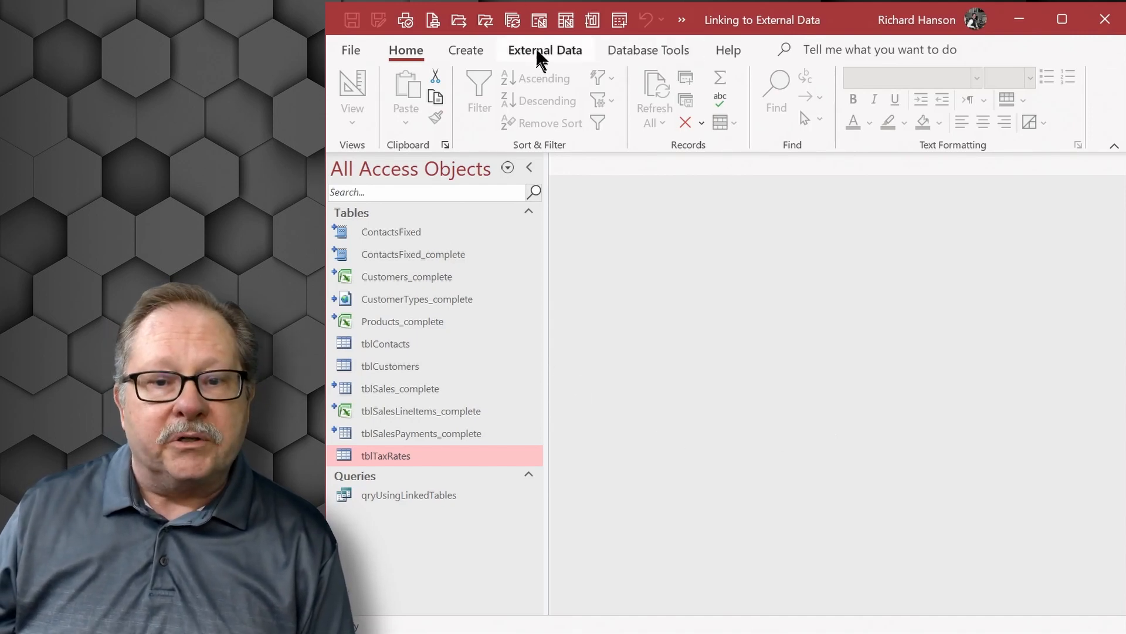
# Step: Show the External Data commands and the New Data Source choices
pyautogui.click(546, 49)
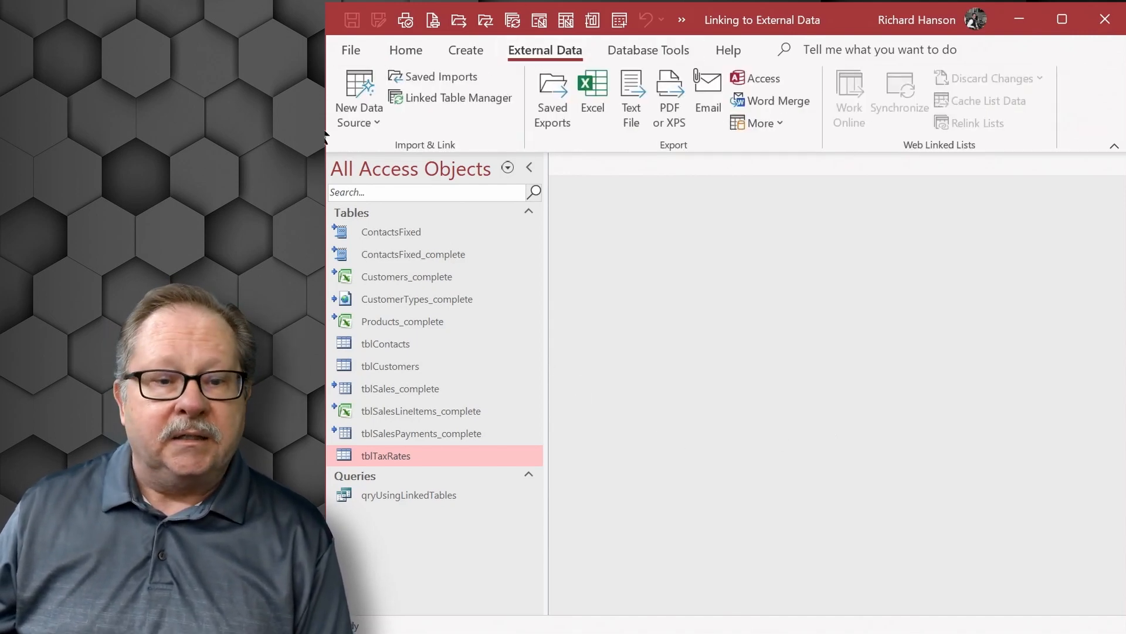
pyautogui.click(359, 108)
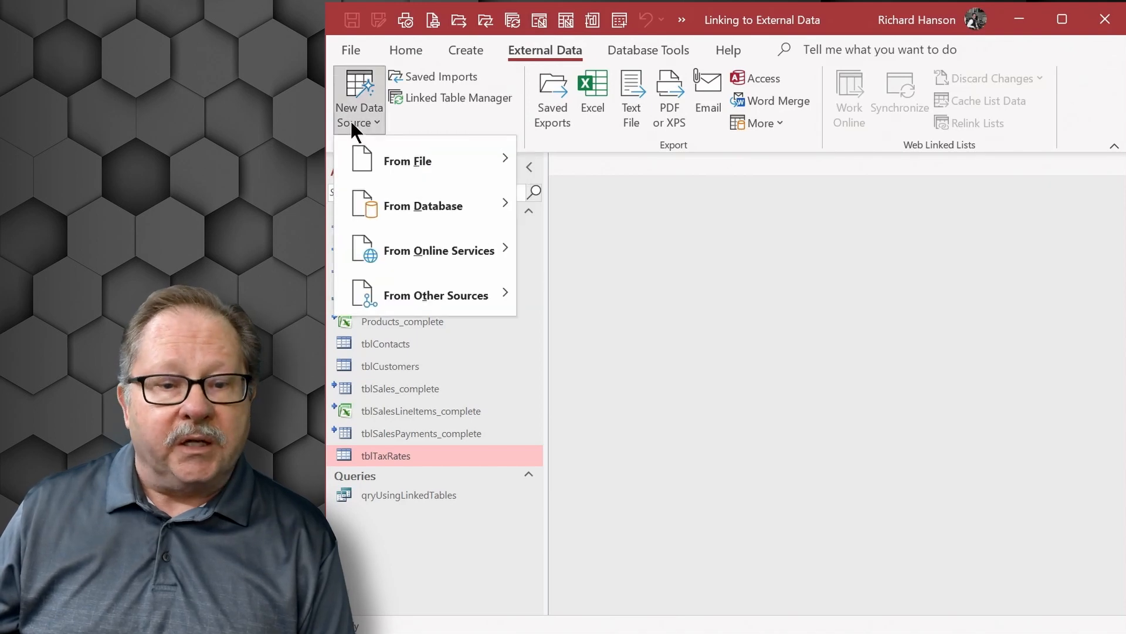
pyautogui.moveTo(407, 161)
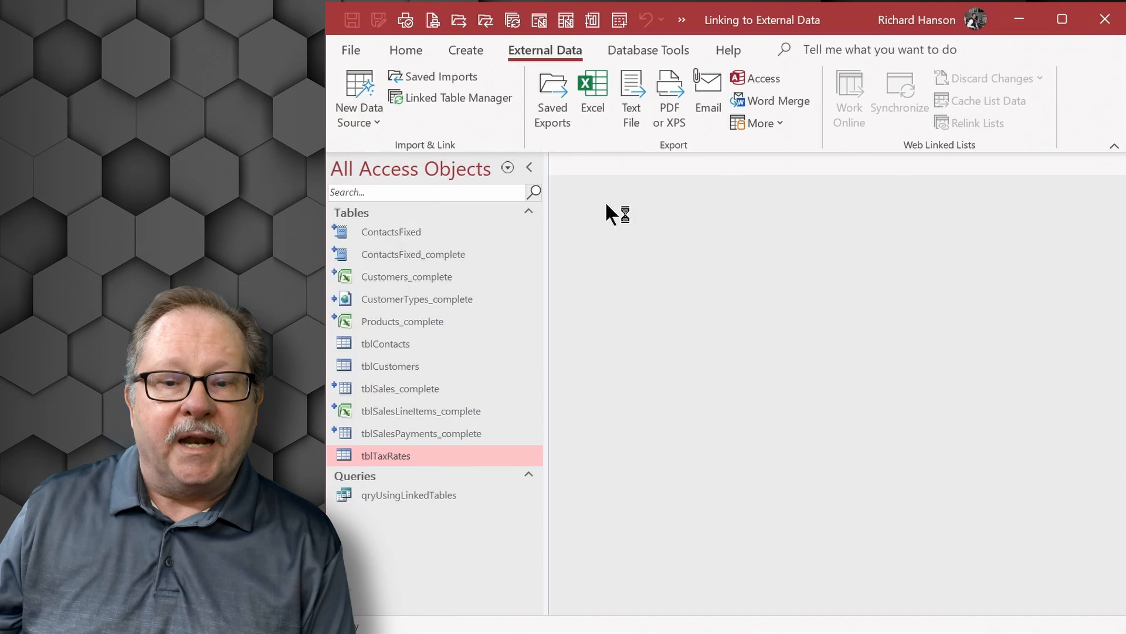
# Step: Start an Access database source and choose to link rather than import its tables
pyautogui.click(754, 78)
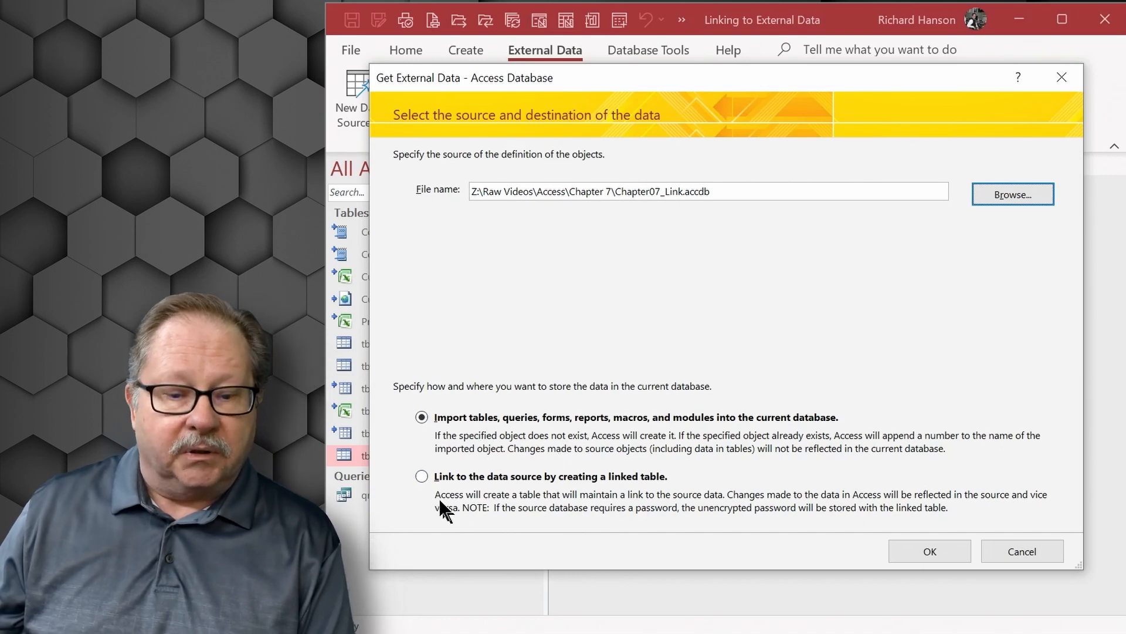
pyautogui.click(421, 476)
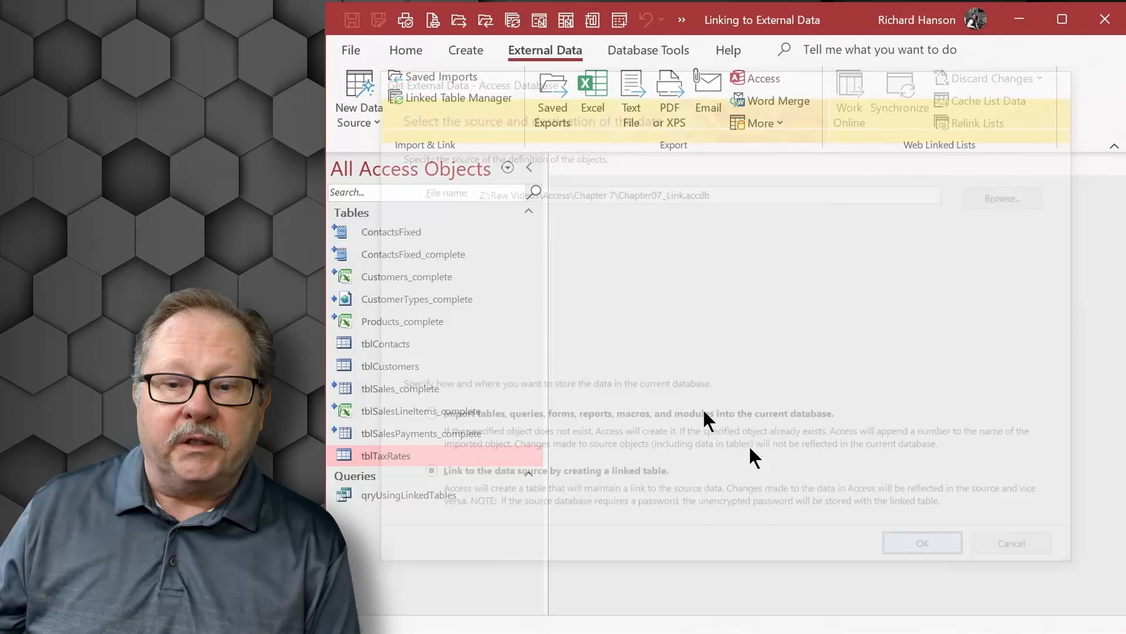
pyautogui.click(923, 542)
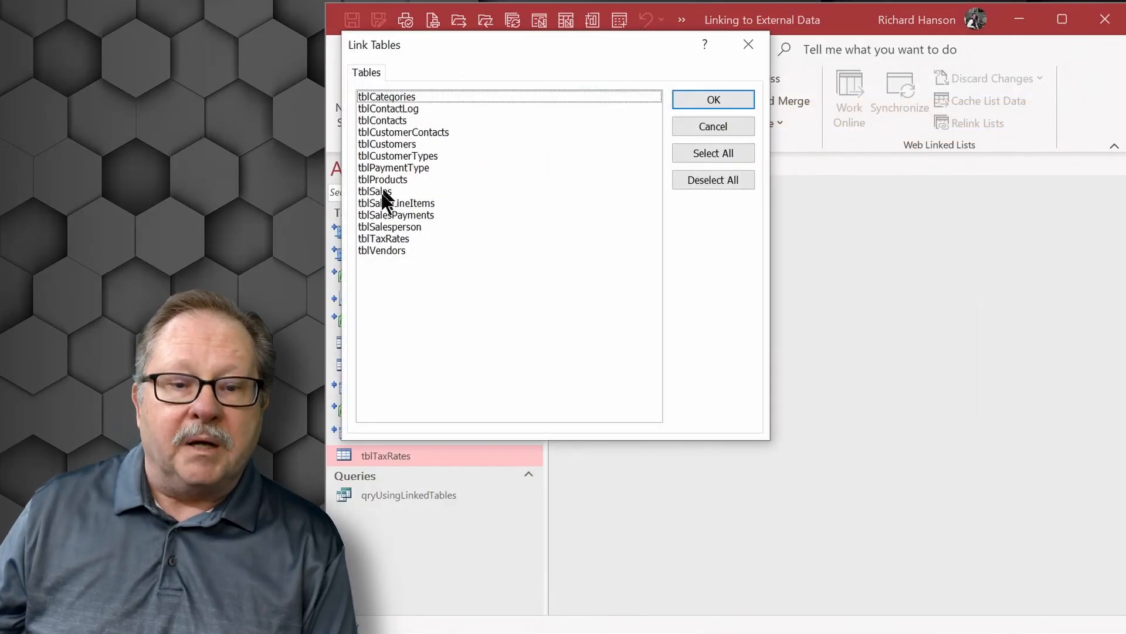
pyautogui.moveTo(457, 292)
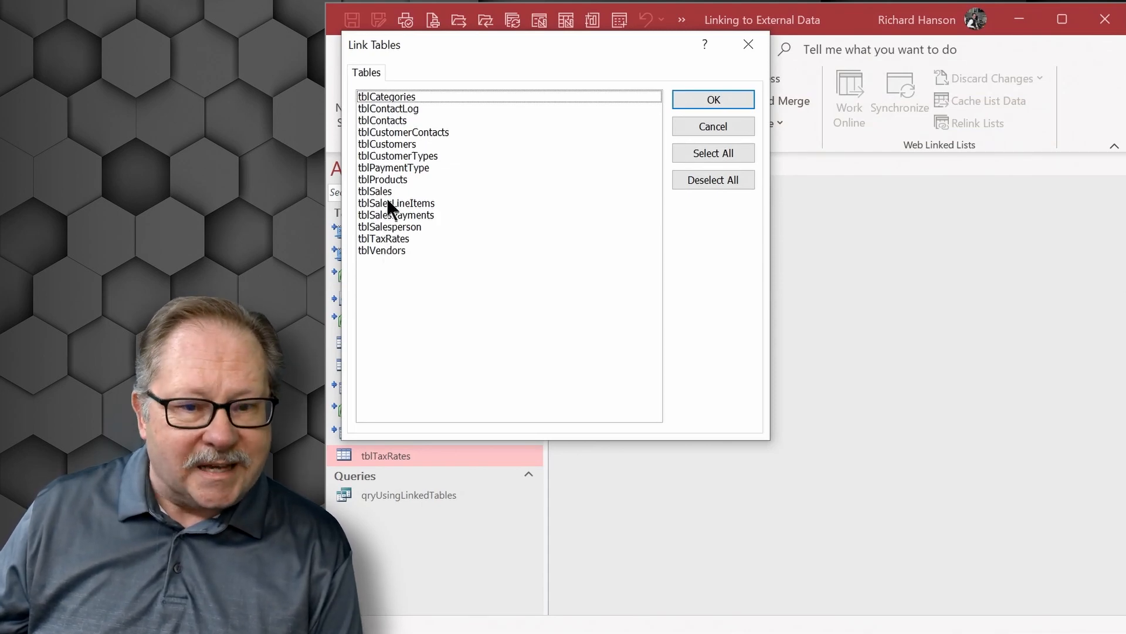
# Step: Link the tblSalesPayments table from the Chapter07_Link database
pyautogui.click(395, 215)
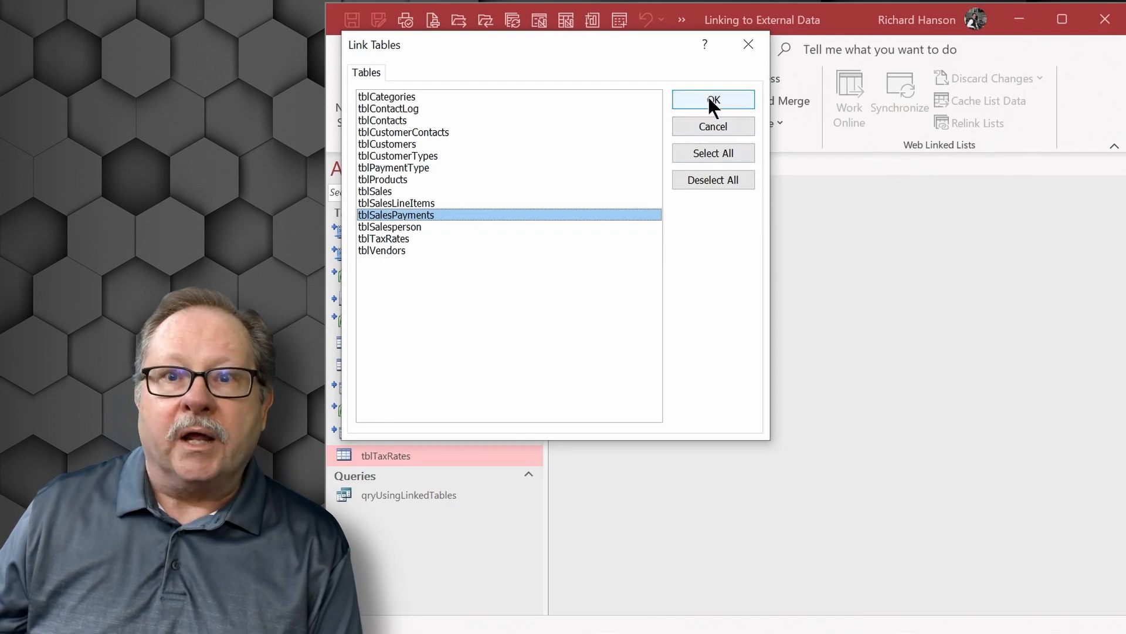
pyautogui.click(712, 98)
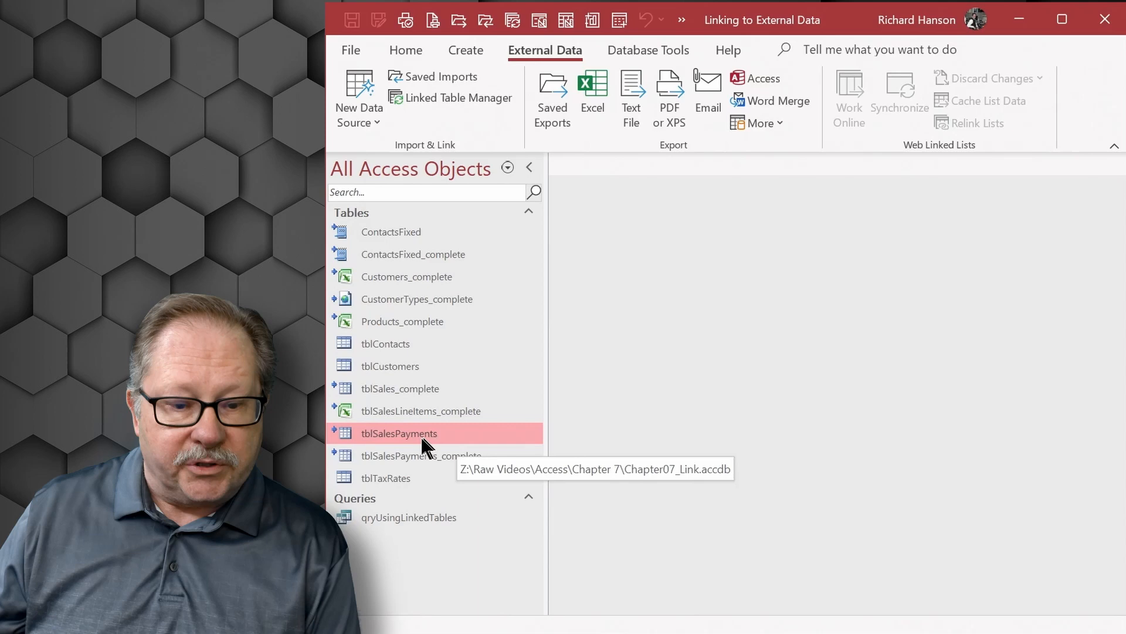
pyautogui.moveTo(340, 431)
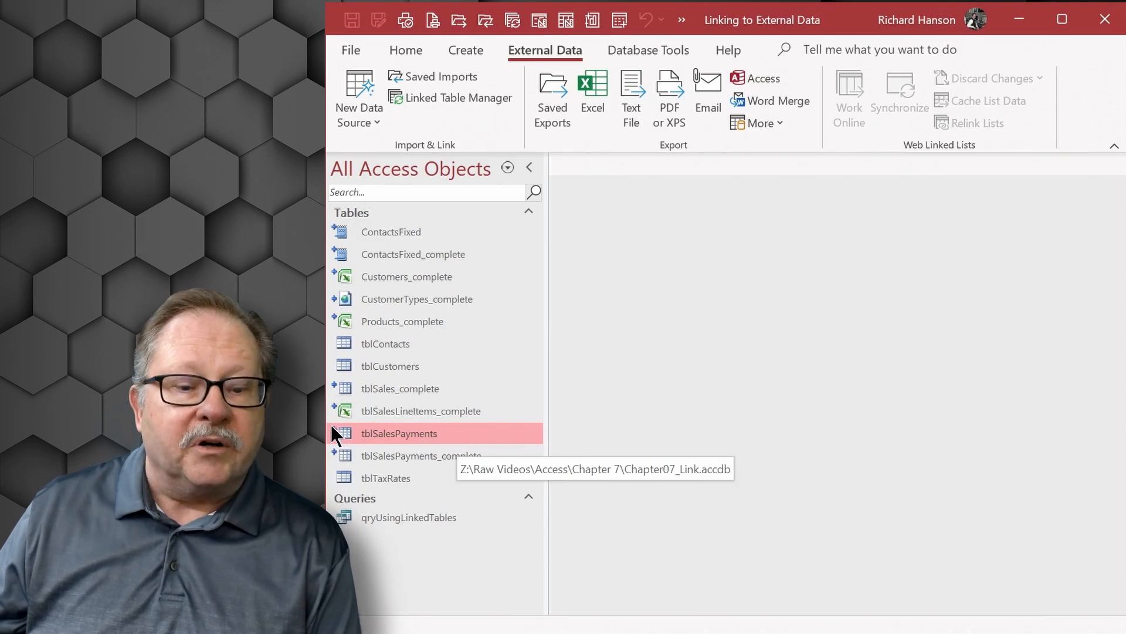
pyautogui.moveTo(360, 446)
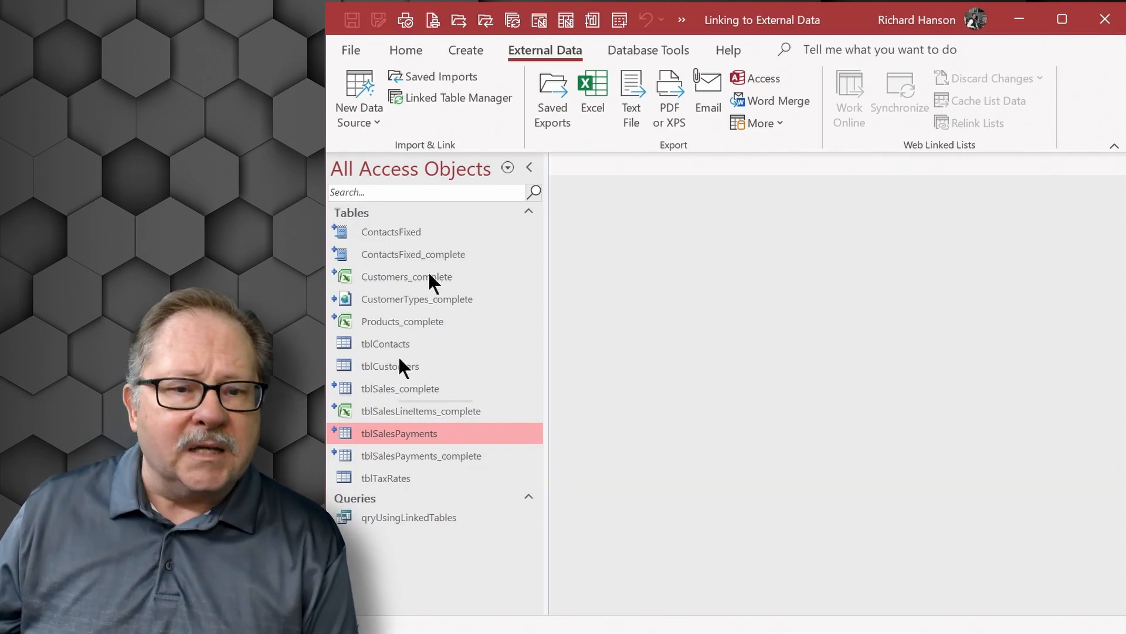
# Step: Start linking the Products.xls Excel file as a linked table rather than importing it
pyautogui.click(359, 98)
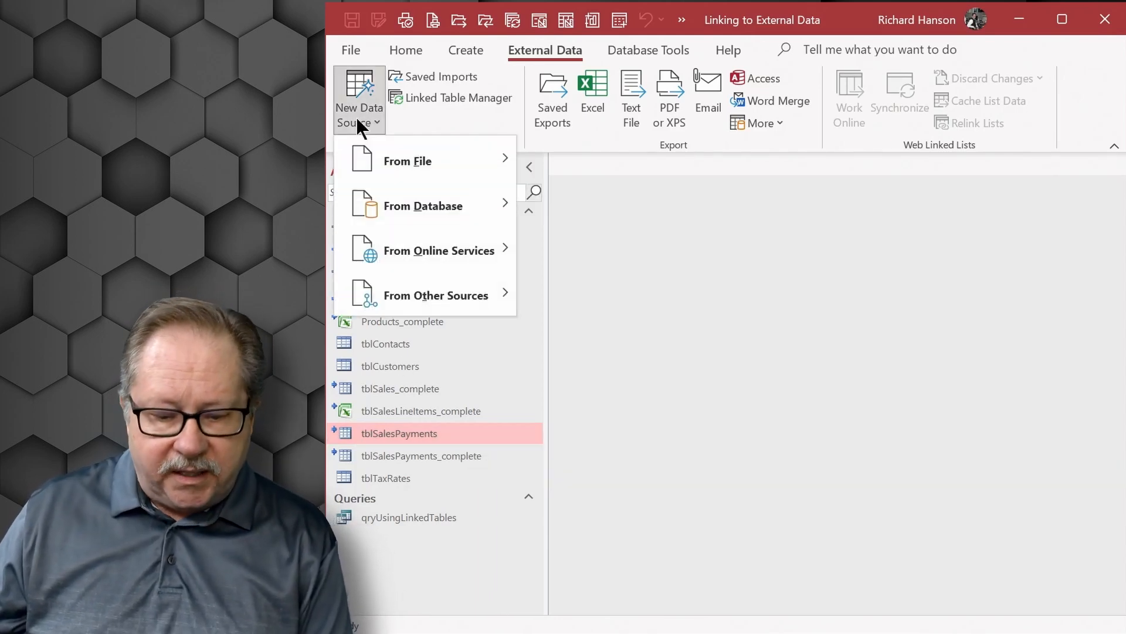
pyautogui.moveTo(408, 160)
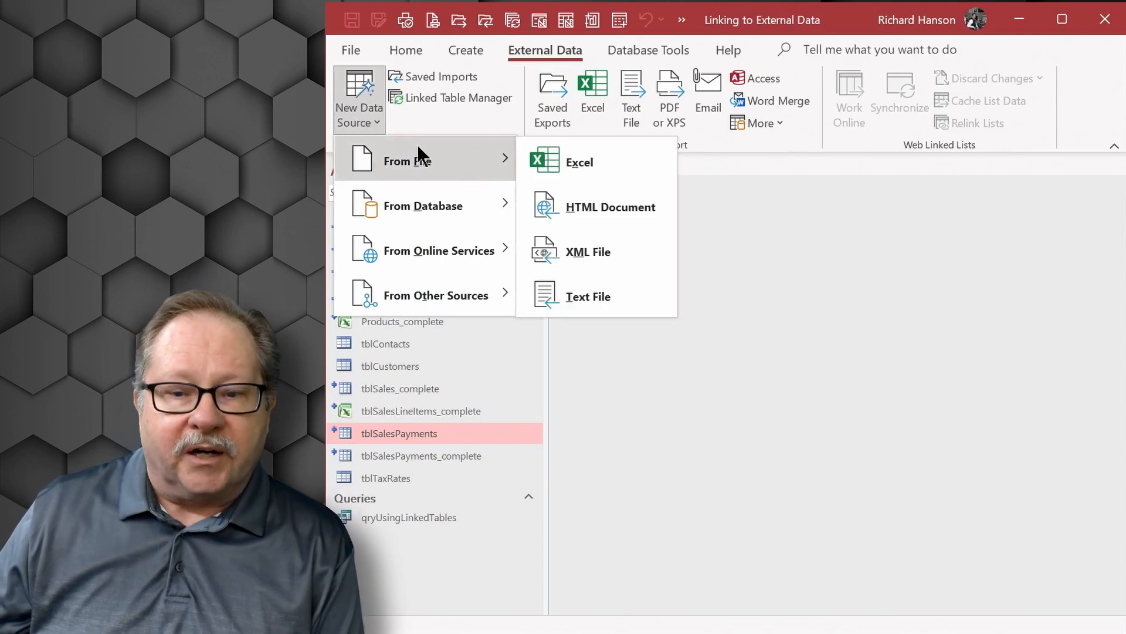
pyautogui.click(578, 162)
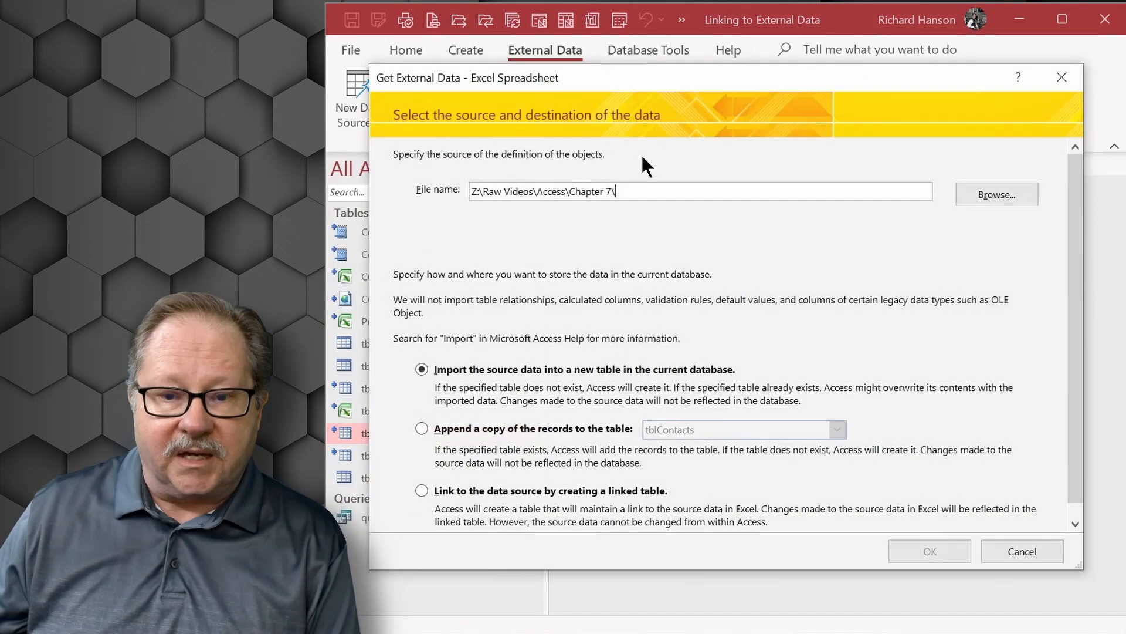
pyautogui.click(421, 491)
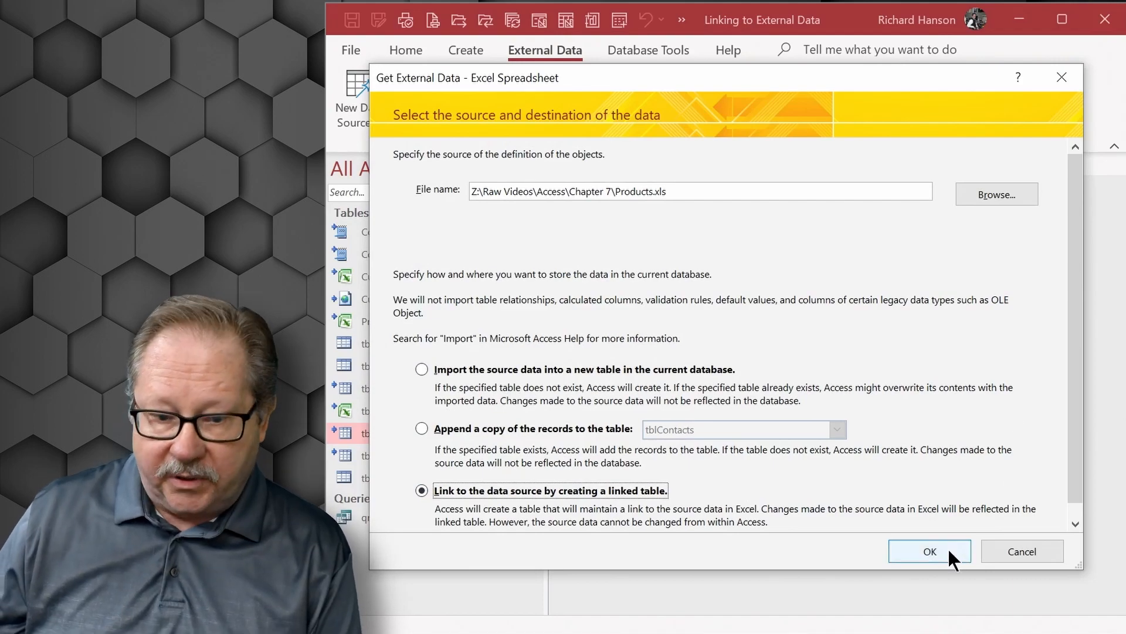
pyautogui.click(929, 551)
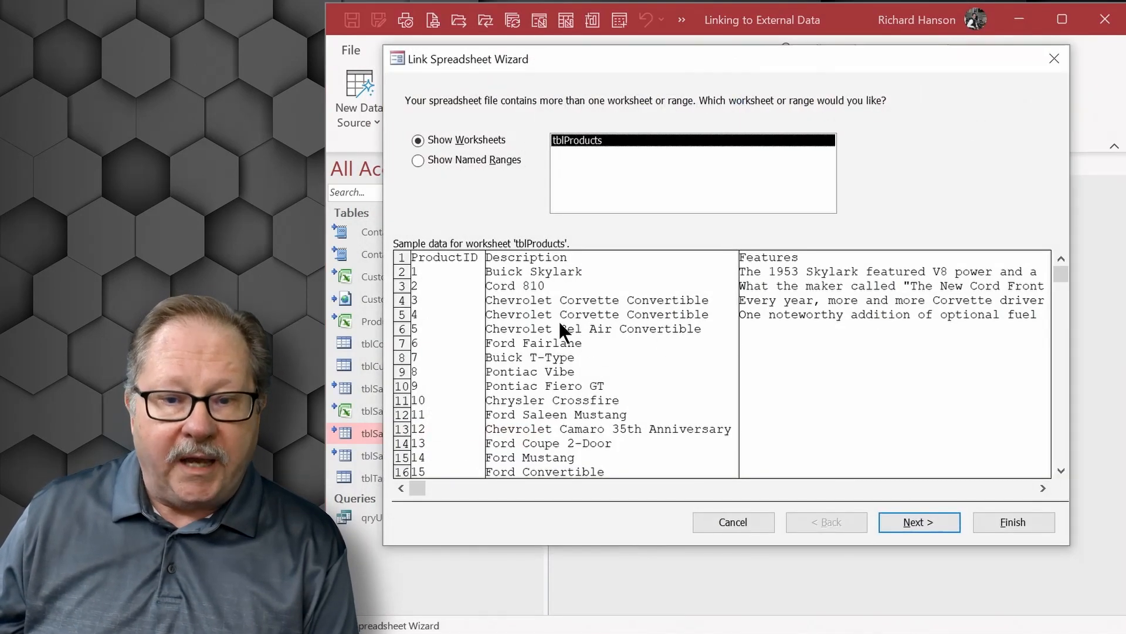
pyautogui.moveTo(564, 165)
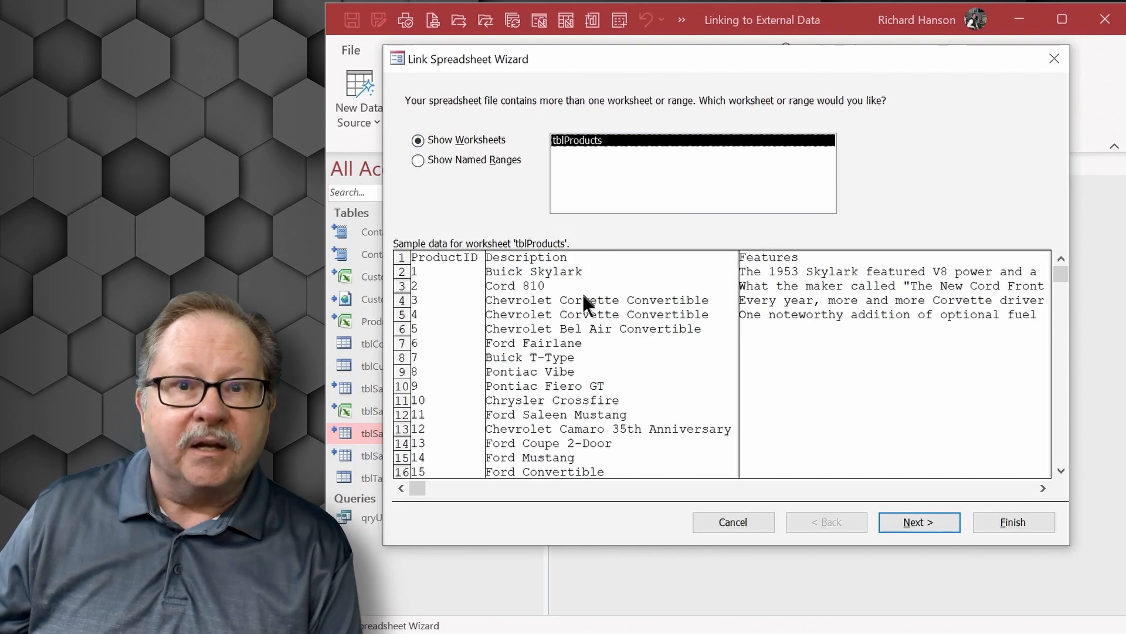
pyautogui.moveTo(564, 392)
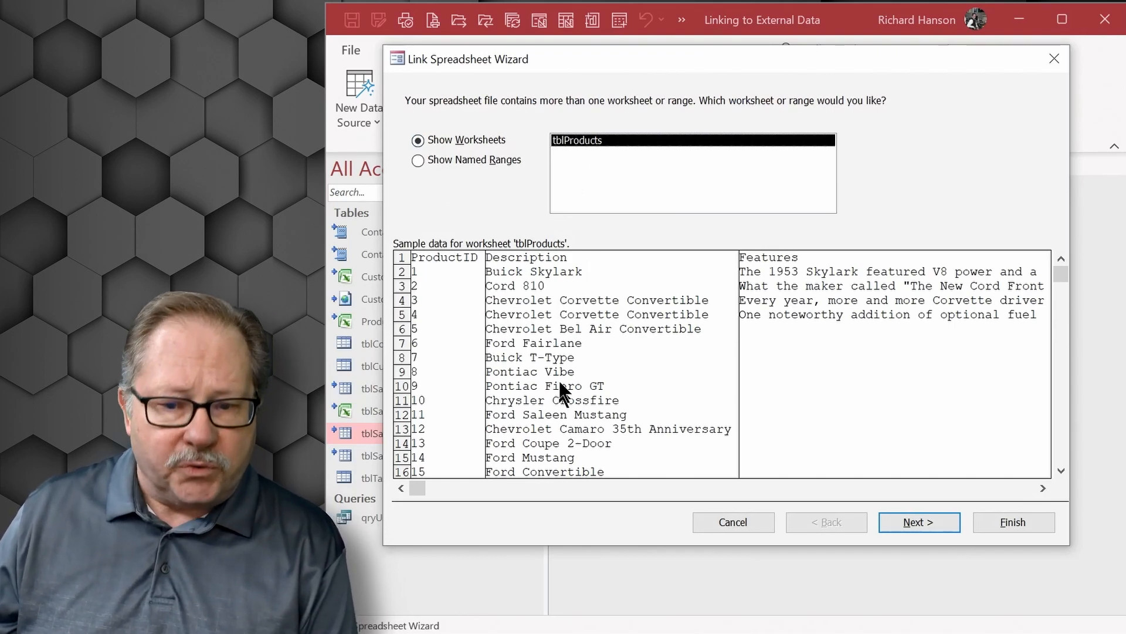
pyautogui.moveTo(542, 363)
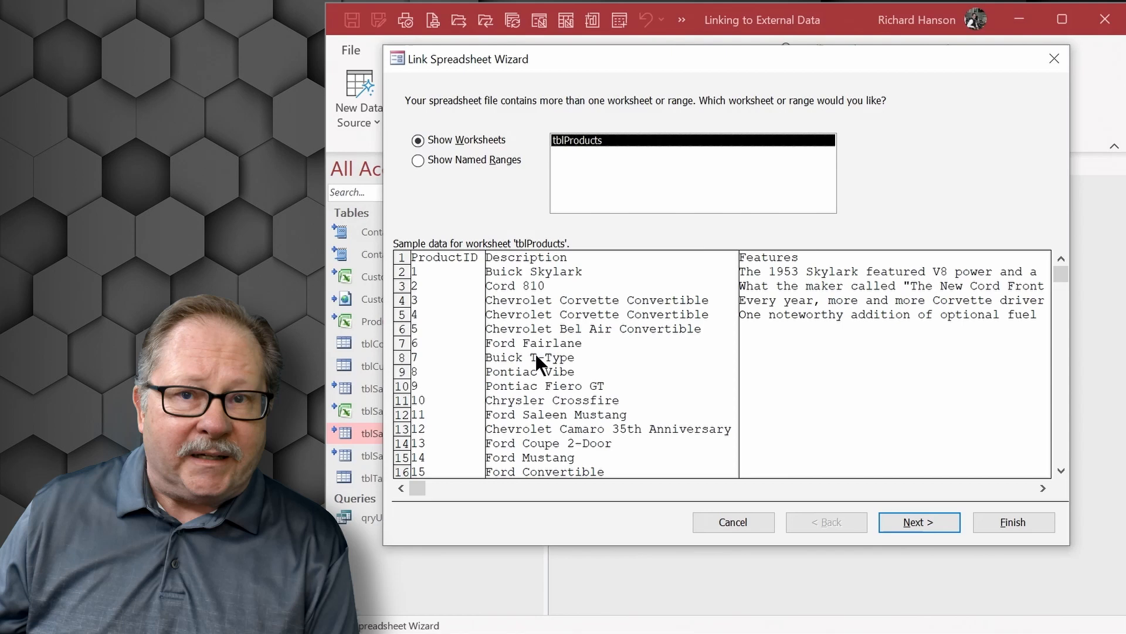
pyautogui.moveTo(904, 492)
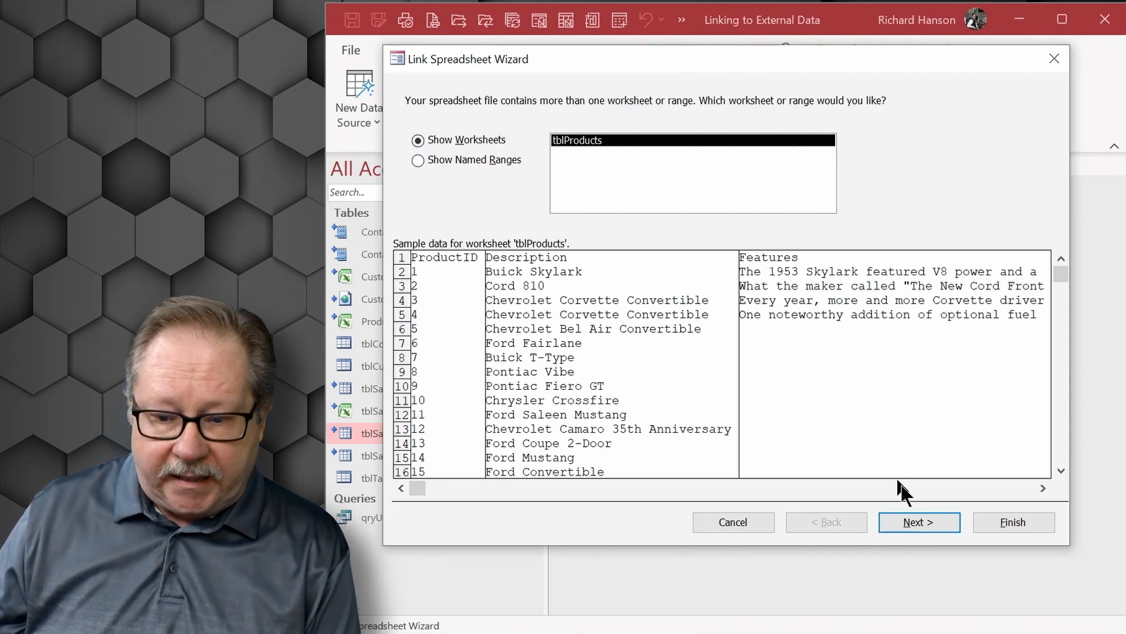
# Step: Keep the first row as field names and advance to the wizard's table-naming step
pyautogui.click(919, 521)
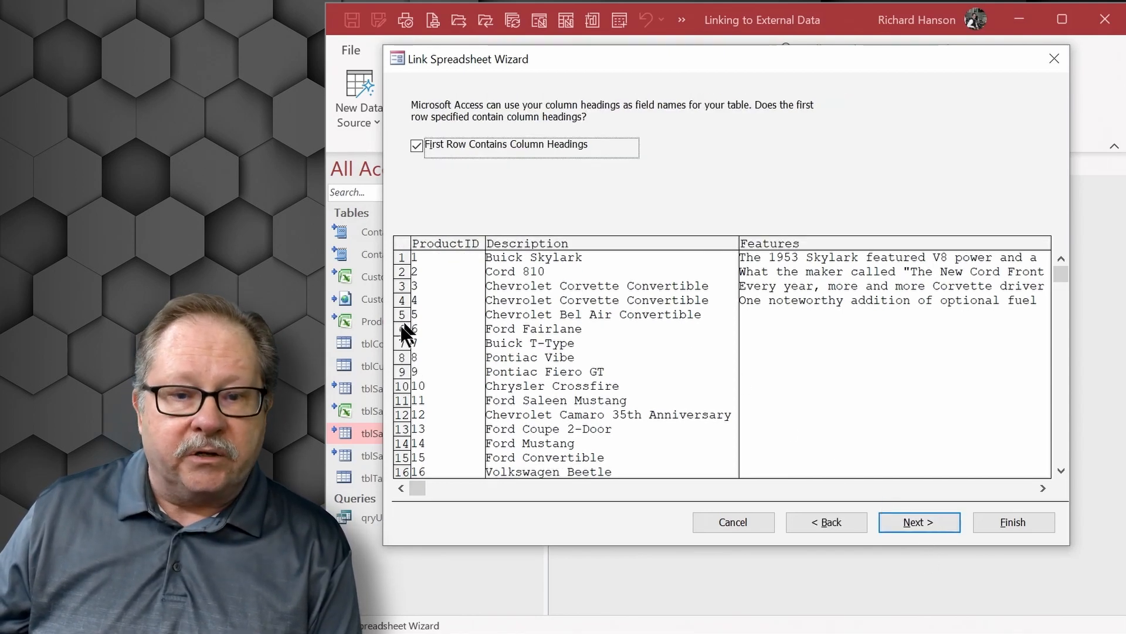
pyautogui.moveTo(368, 153)
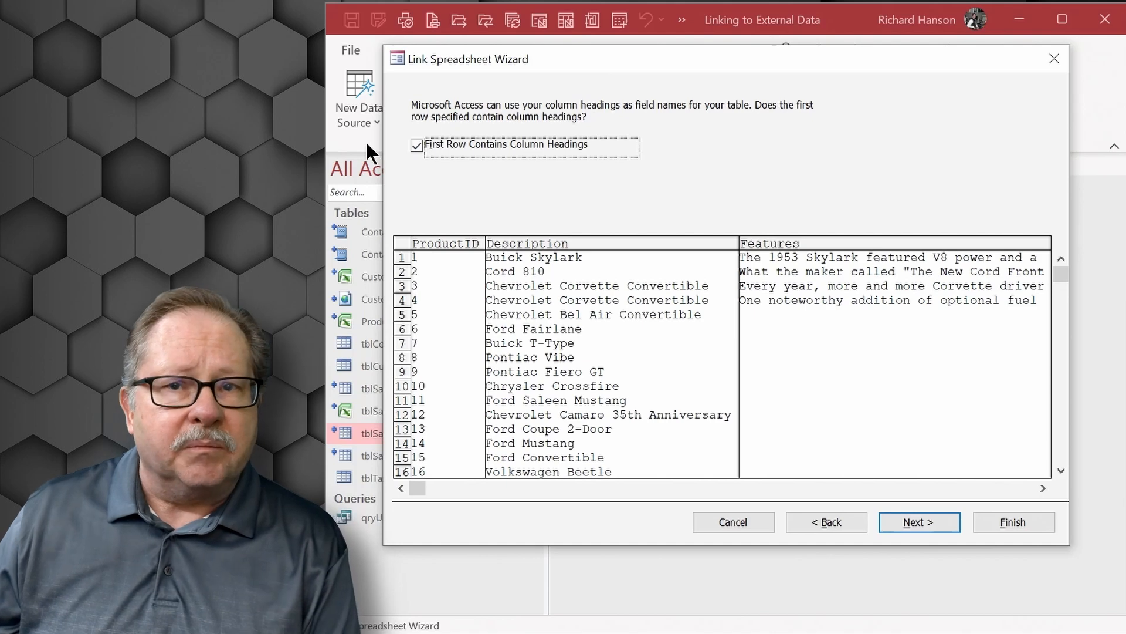
pyautogui.moveTo(599, 248)
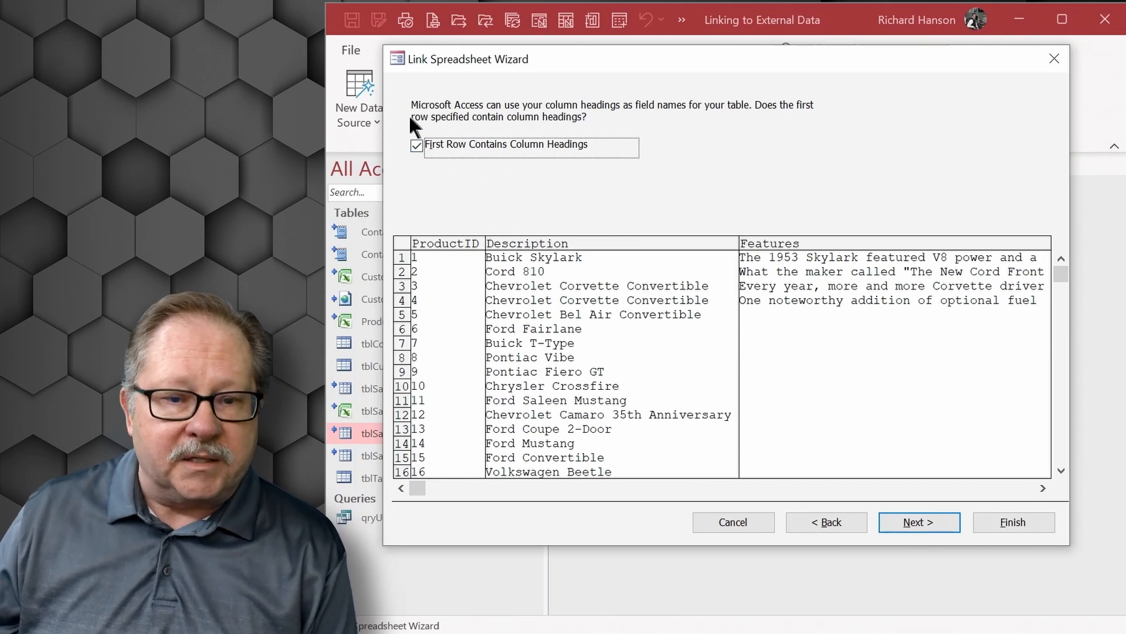
pyautogui.click(416, 146)
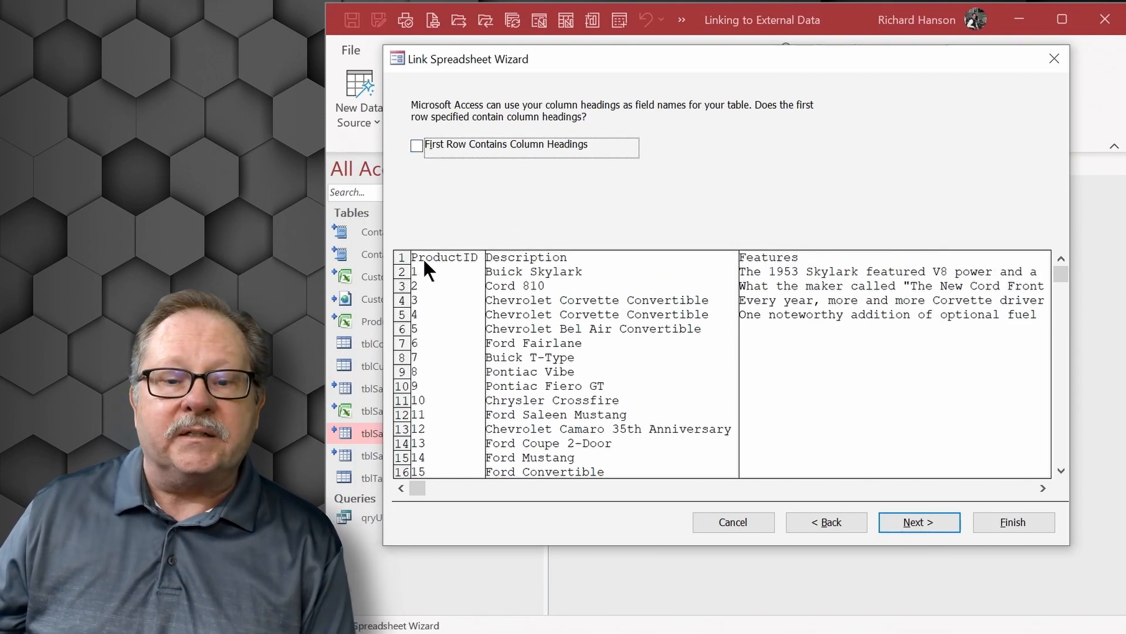
pyautogui.moveTo(690, 280)
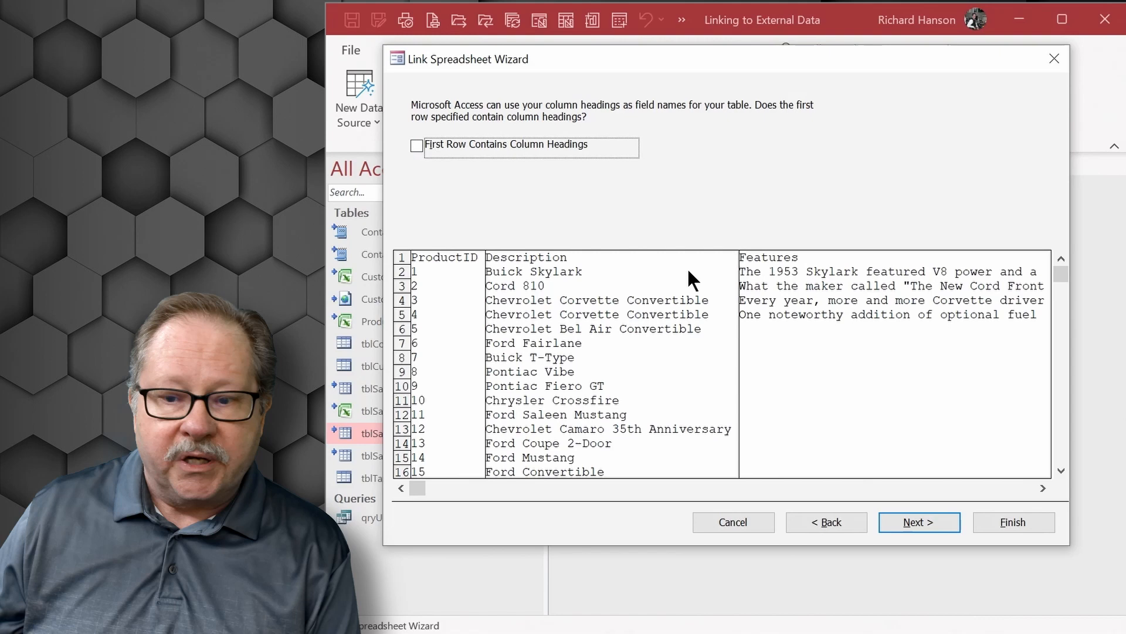
pyautogui.moveTo(540, 266)
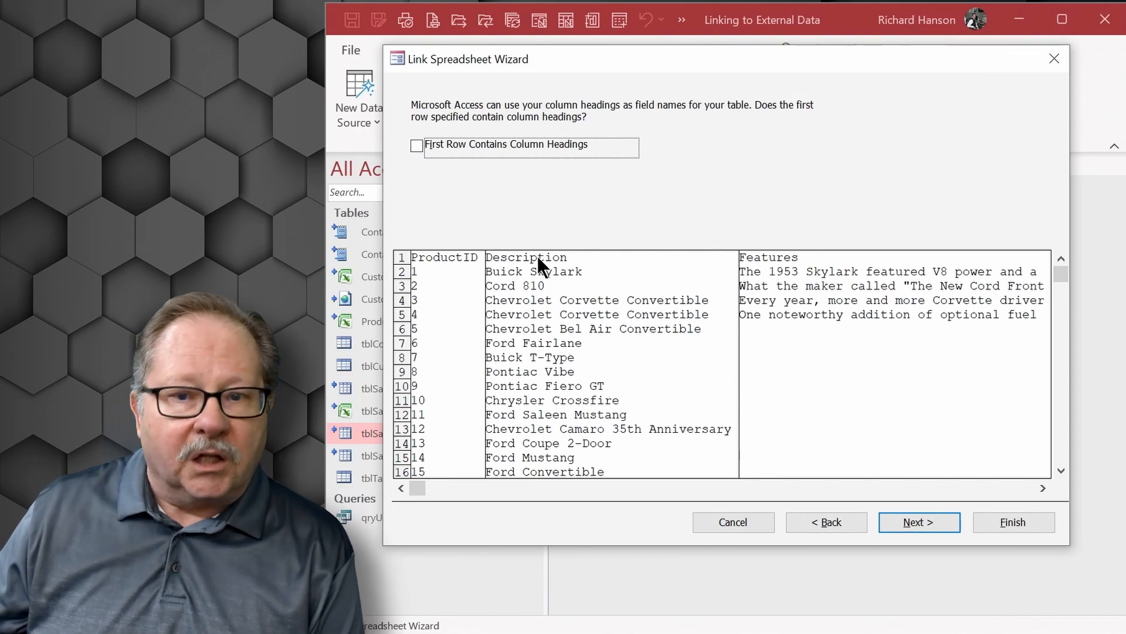
pyautogui.click(415, 146)
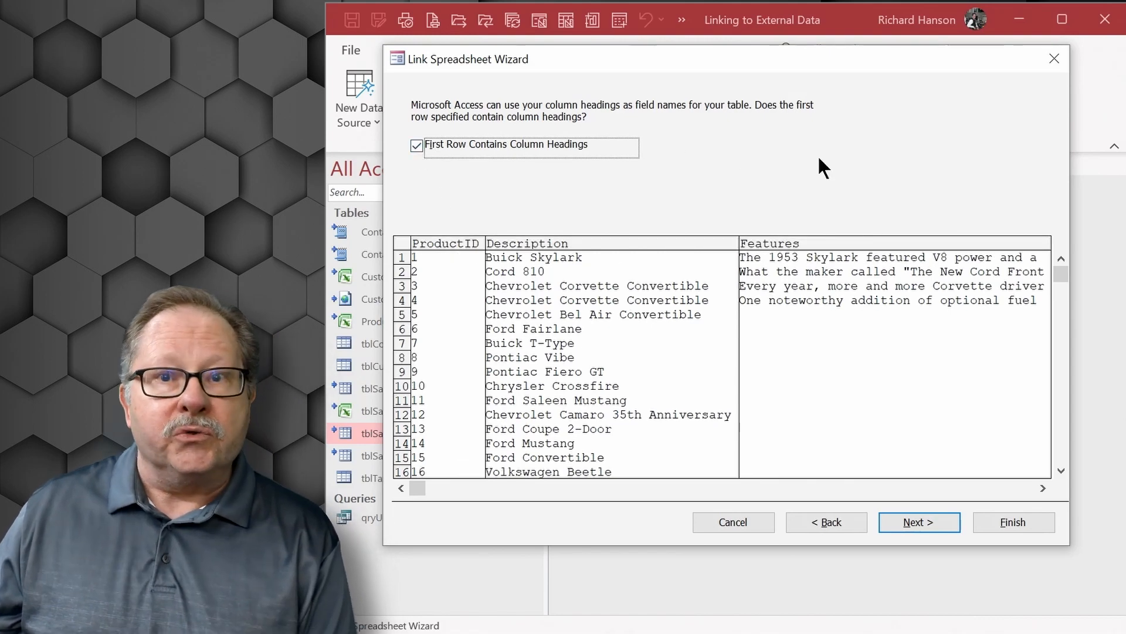
pyautogui.moveTo(769, 161)
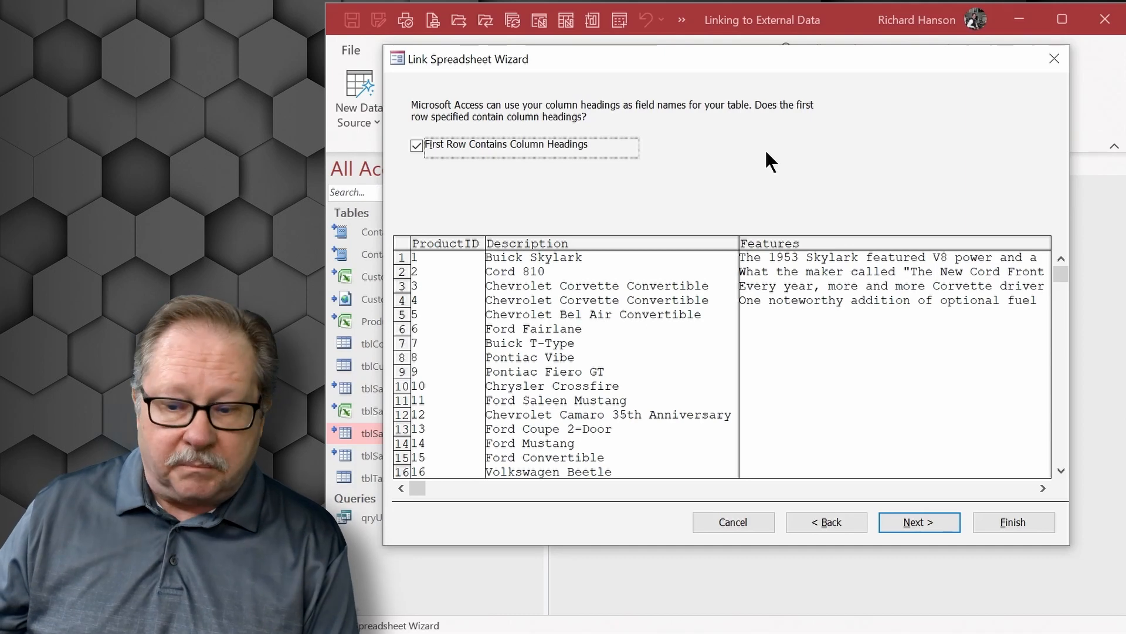
pyautogui.click(919, 521)
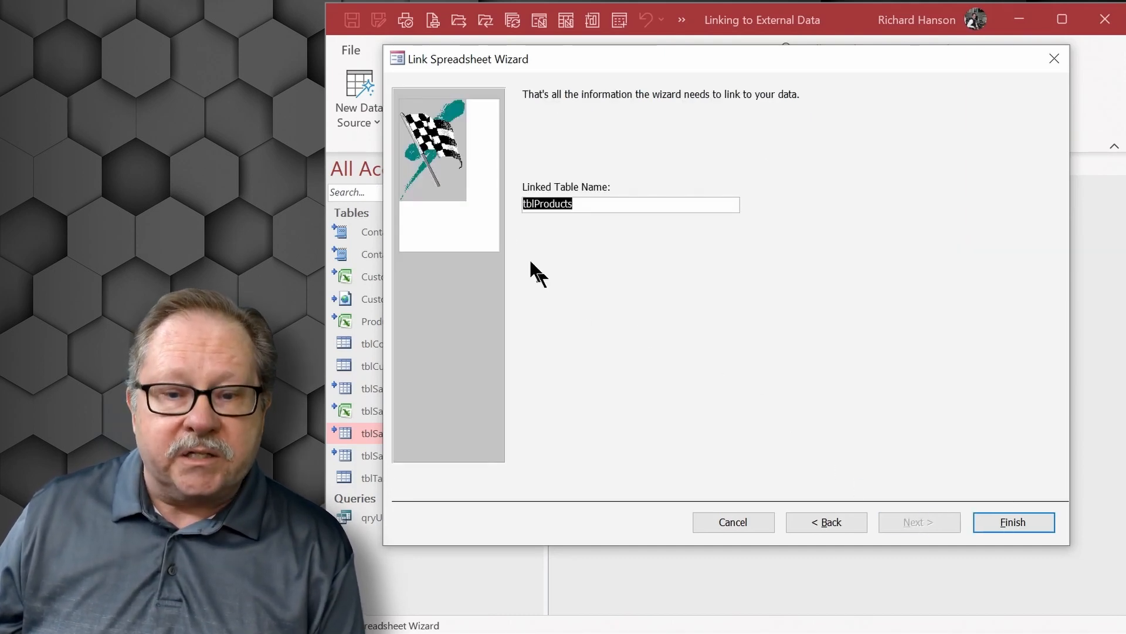
pyautogui.moveTo(482, 223)
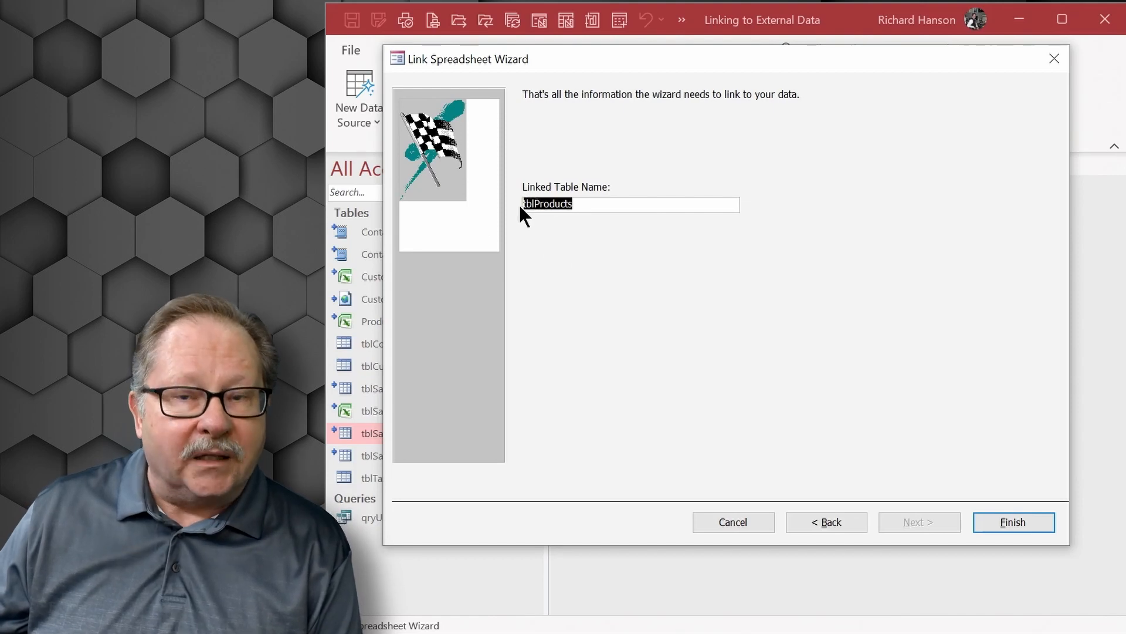
pyautogui.moveTo(603, 227)
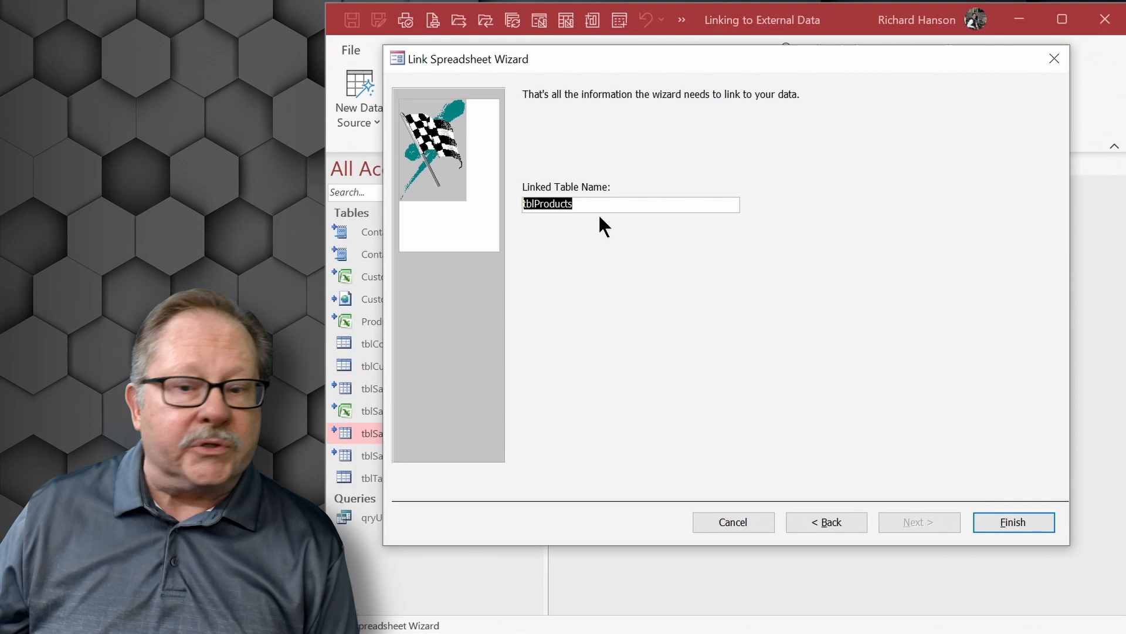
pyautogui.moveTo(591, 227)
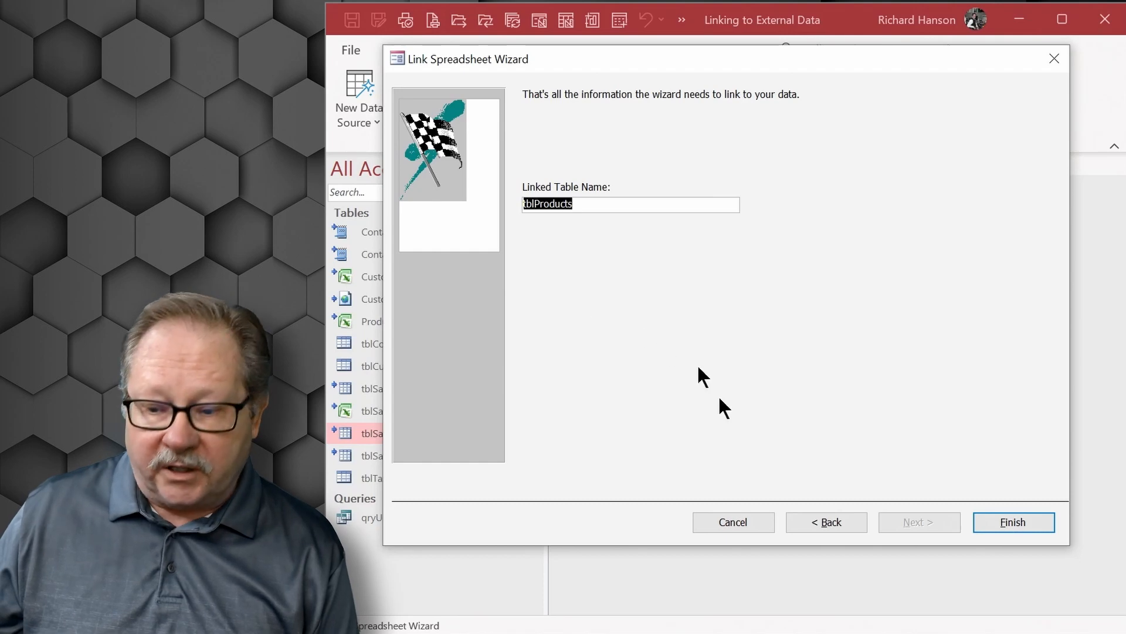
# Step: Finish the wizard, creating the linked table tblProducts from Products.xls
pyautogui.click(1012, 521)
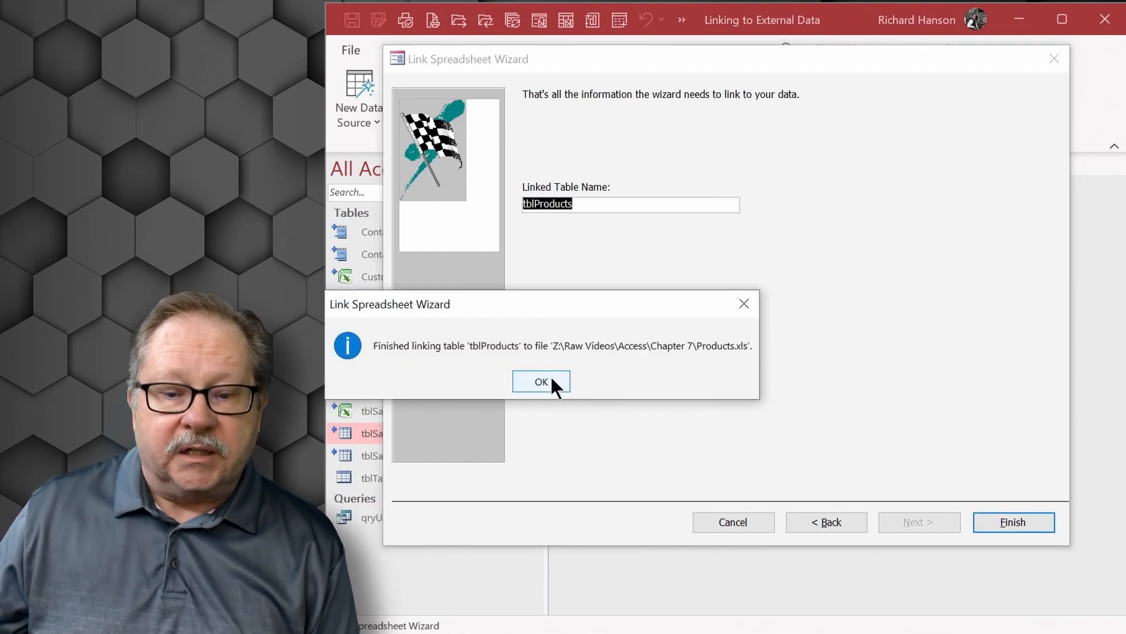
# Step: Dismiss the tblProducts confirmation and bring up the Linked Table Manager
pyautogui.click(539, 381)
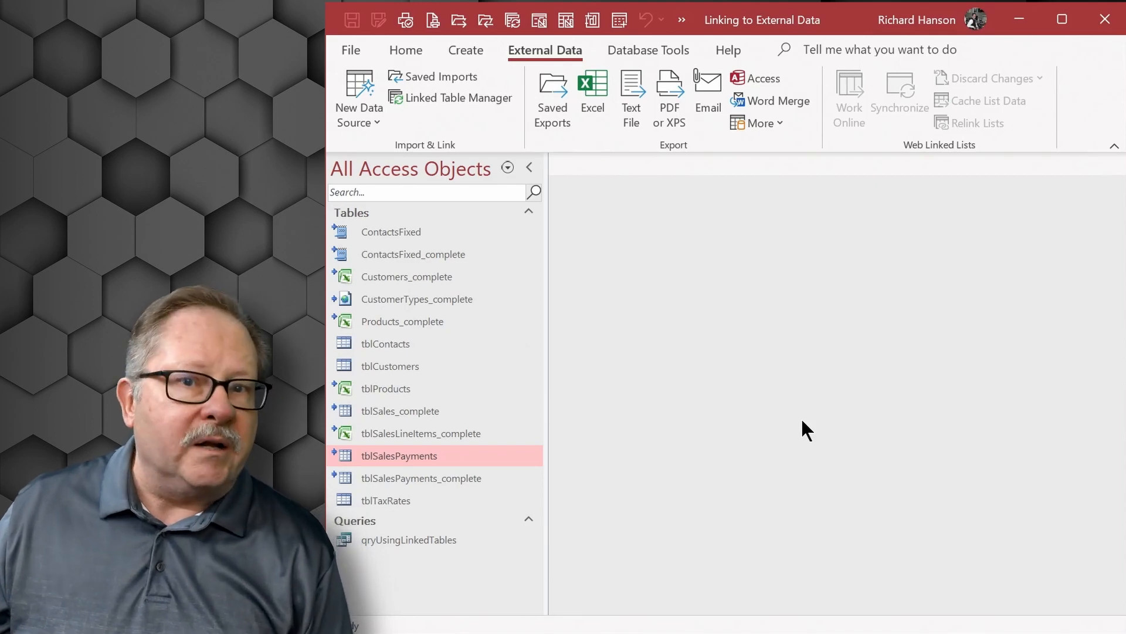
pyautogui.moveTo(514, 57)
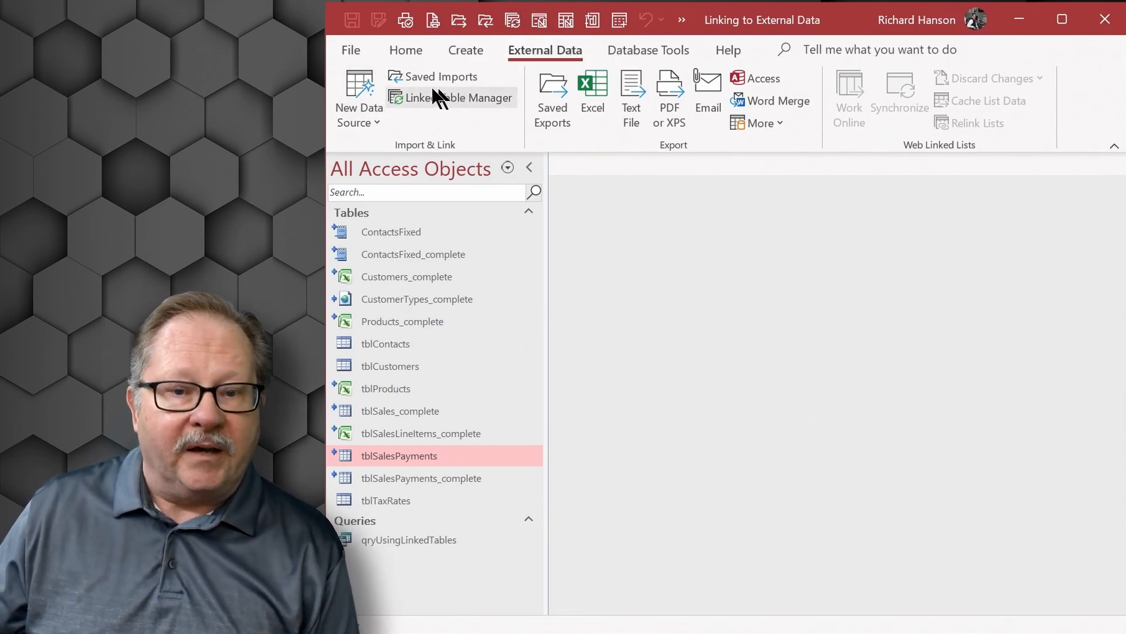
pyautogui.click(450, 97)
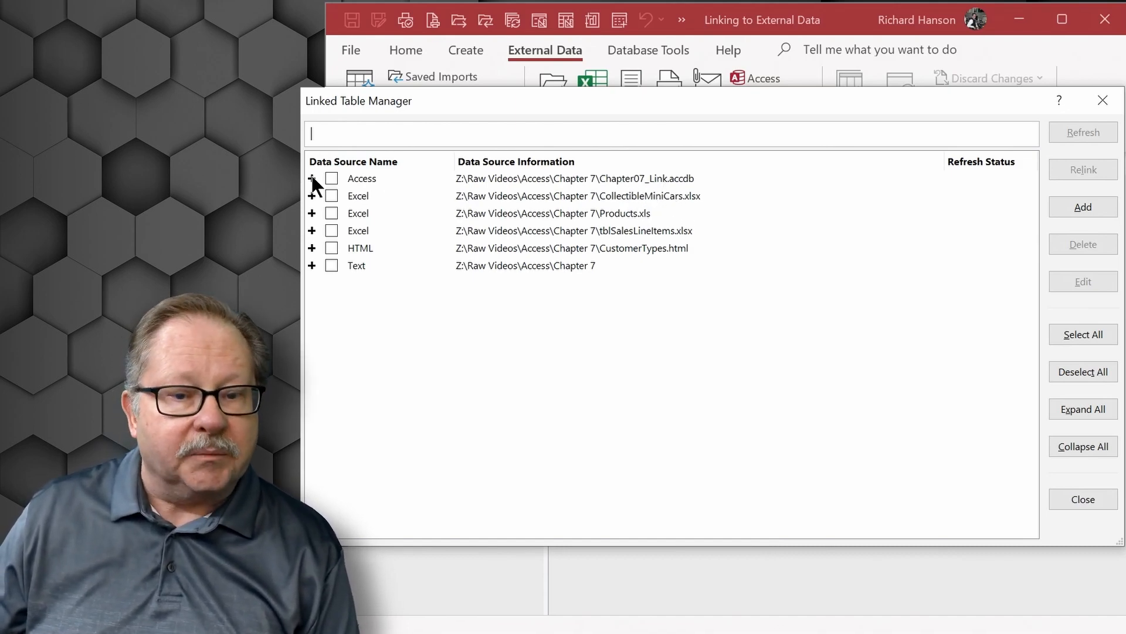
# Step: Expand the Access, CollectibleMiniCars, Products.xls and tblSalesLineItems sources to show their linked tables
pyautogui.click(312, 179)
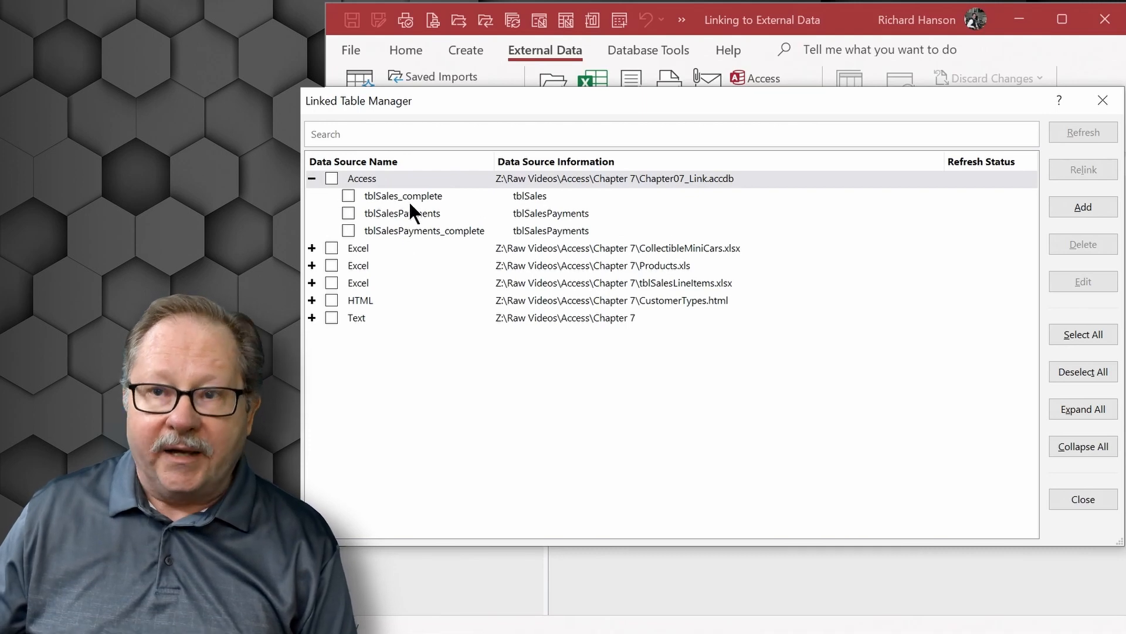
pyautogui.moveTo(701, 185)
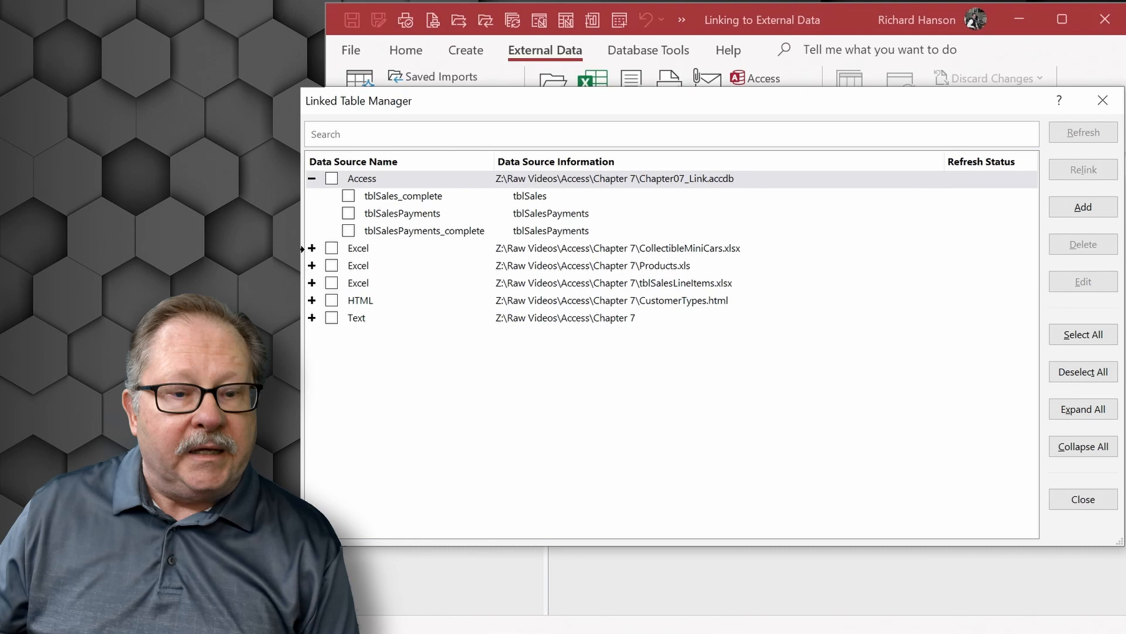
pyautogui.click(313, 248)
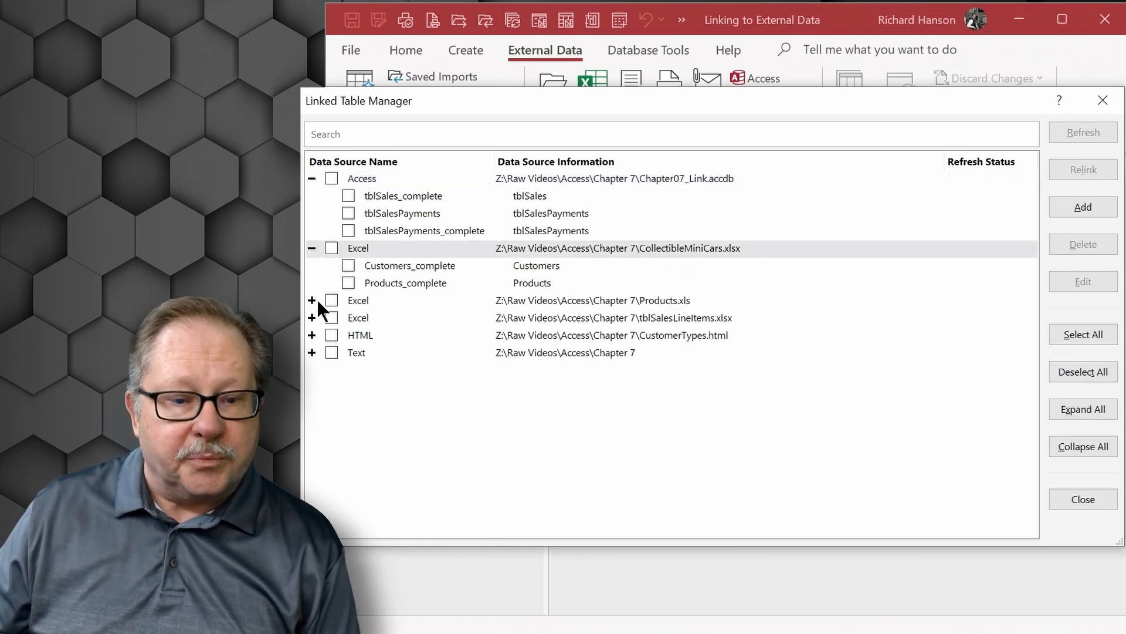
pyautogui.click(312, 300)
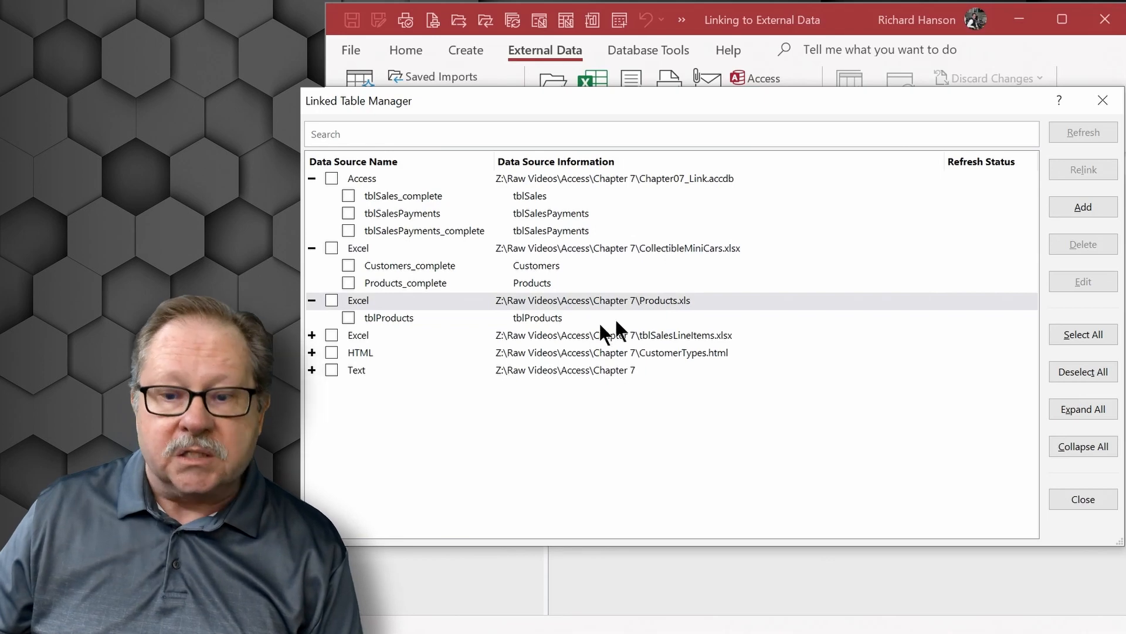
pyautogui.moveTo(671, 308)
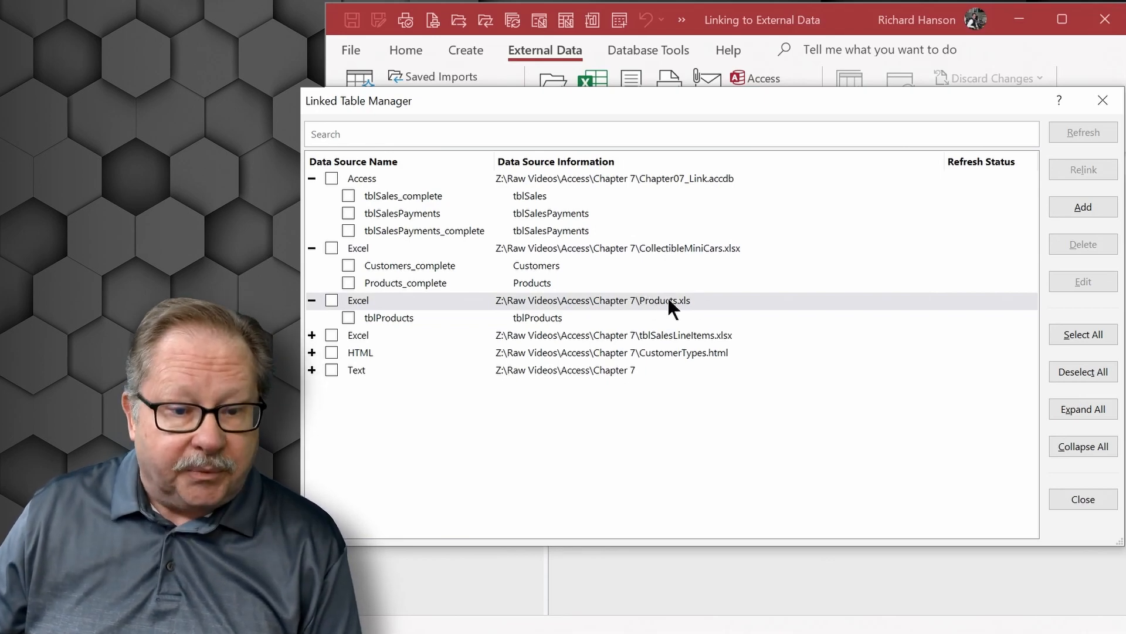
pyautogui.click(312, 336)
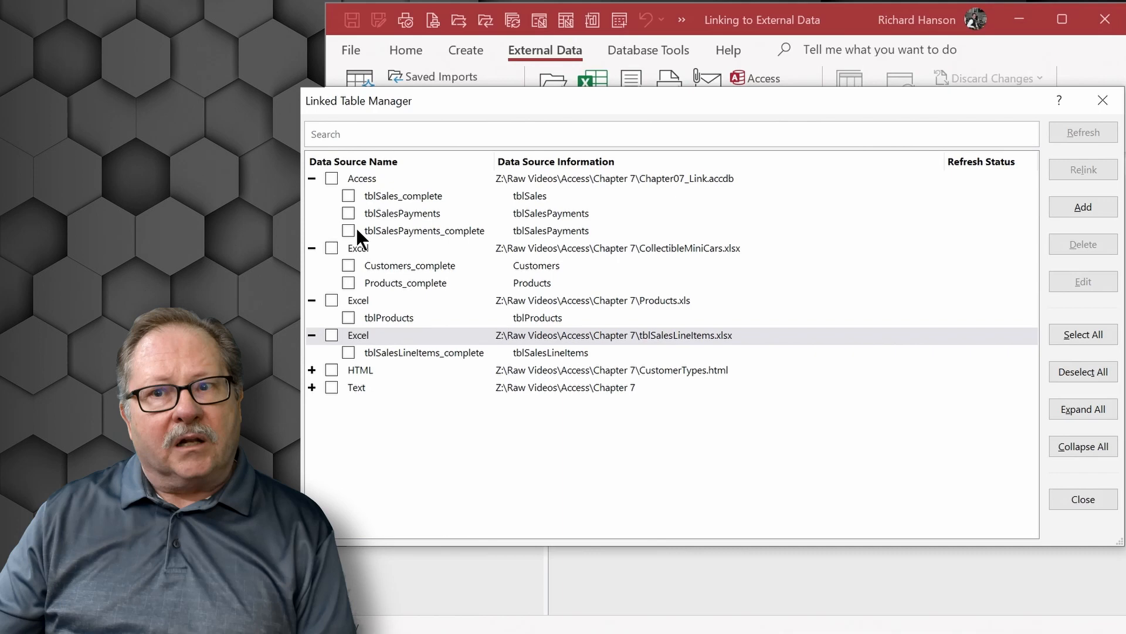
pyautogui.moveTo(412, 279)
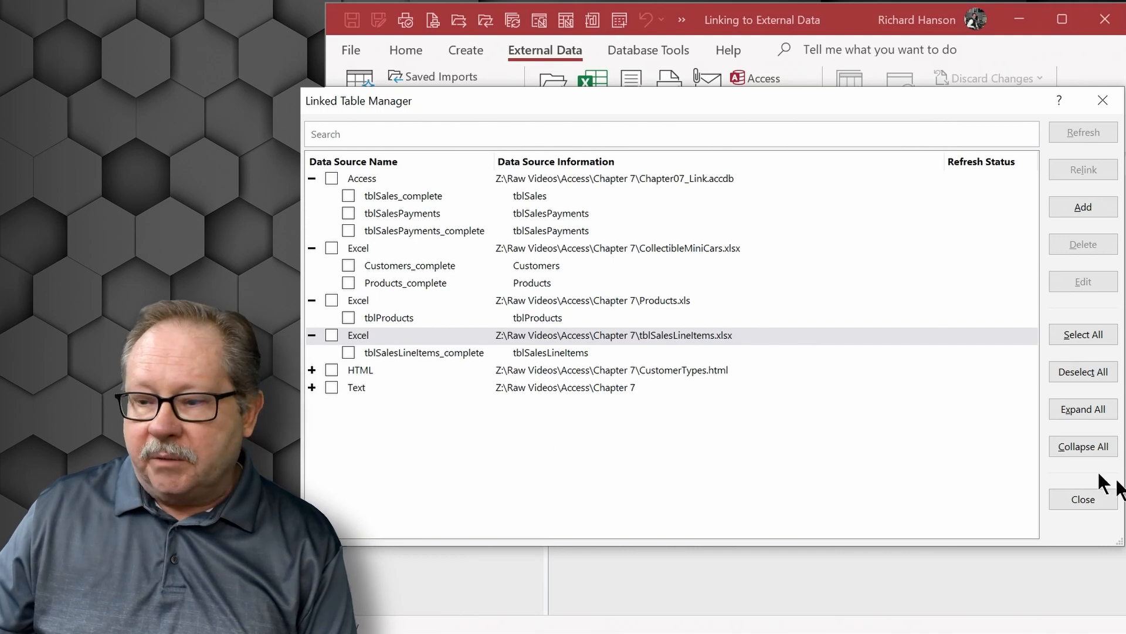
# Step: Select all linked data sources and tables for refreshing or relinking
pyautogui.click(1083, 334)
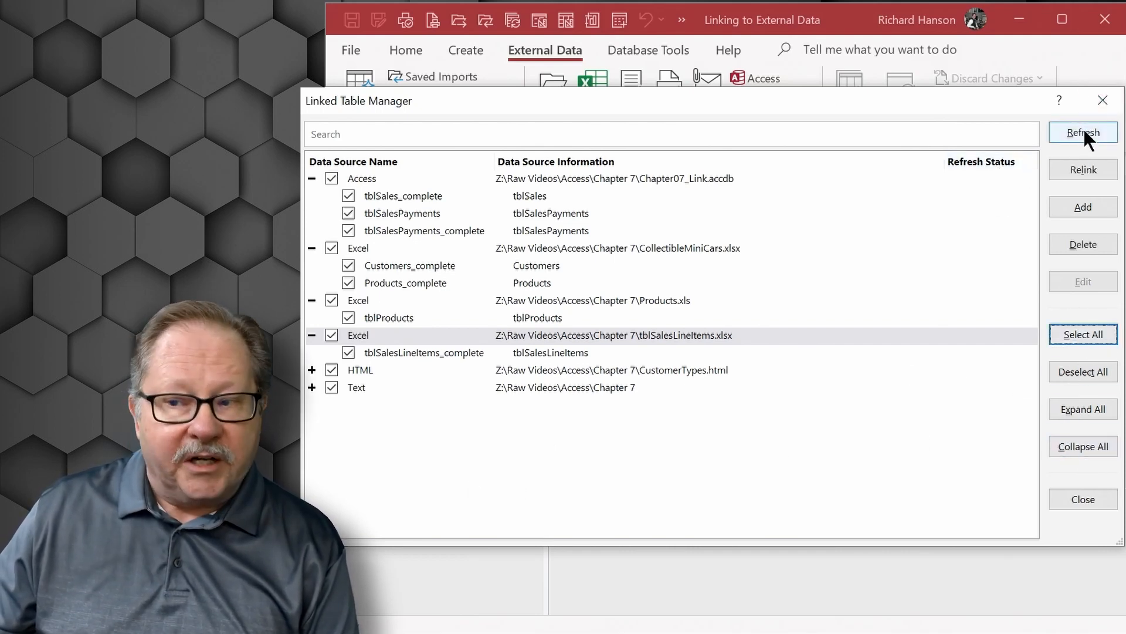
pyautogui.moveTo(1083, 132)
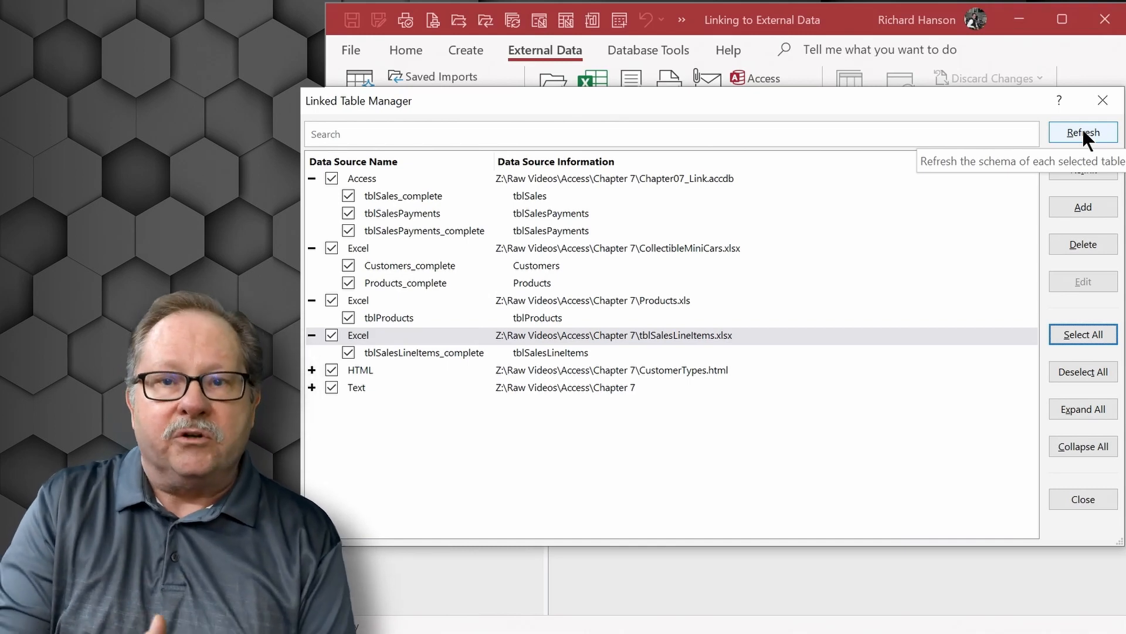
pyautogui.moveTo(1086, 181)
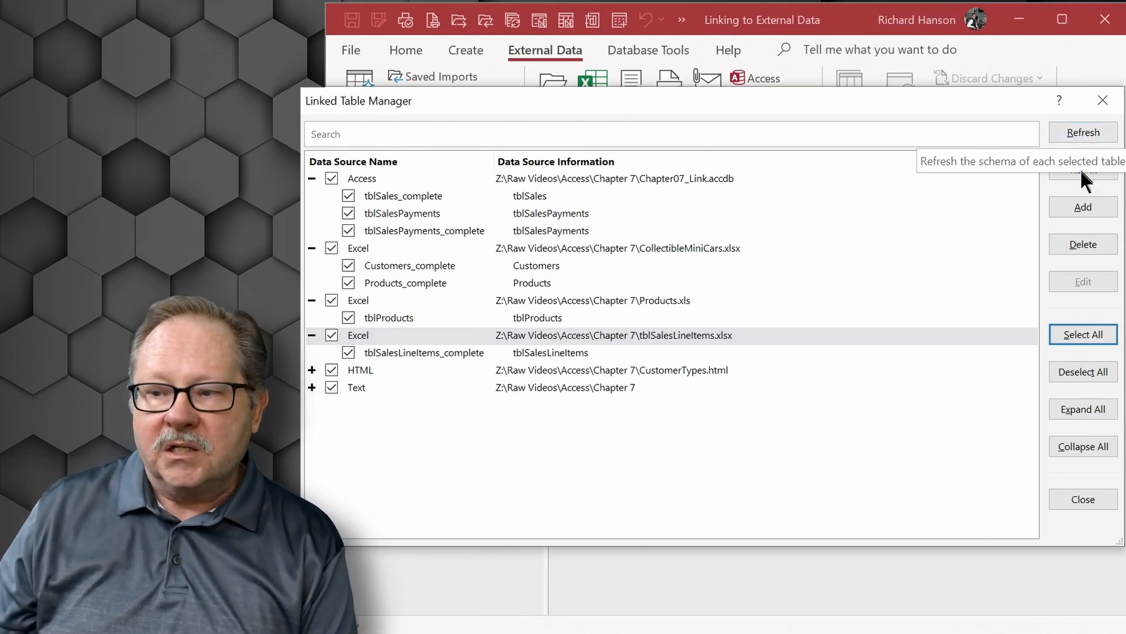
pyautogui.moveTo(1083, 169)
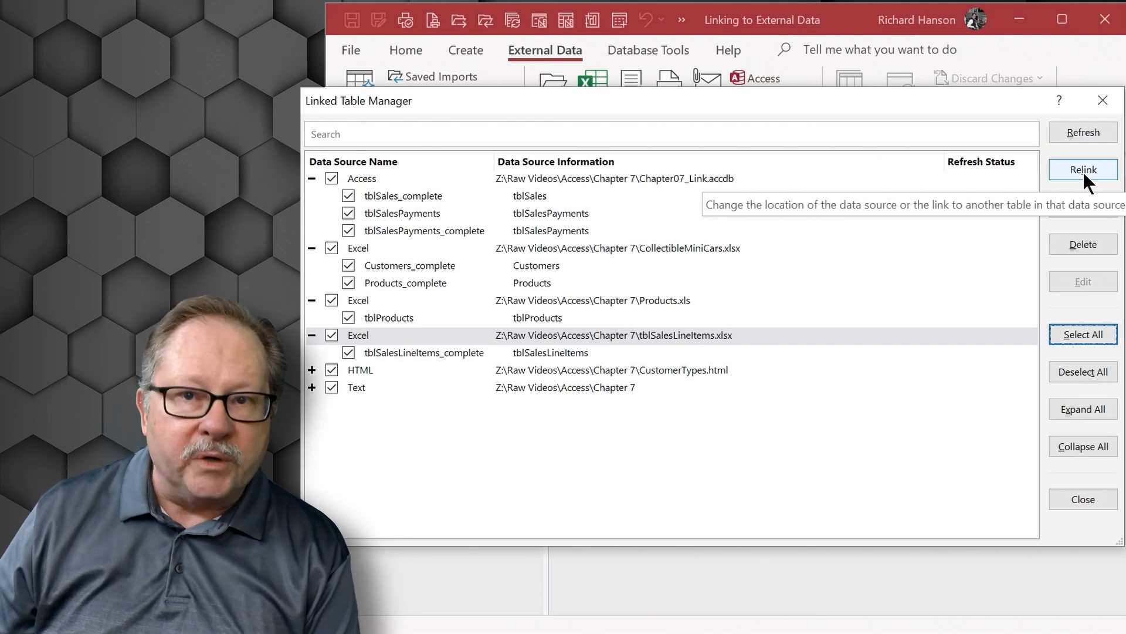